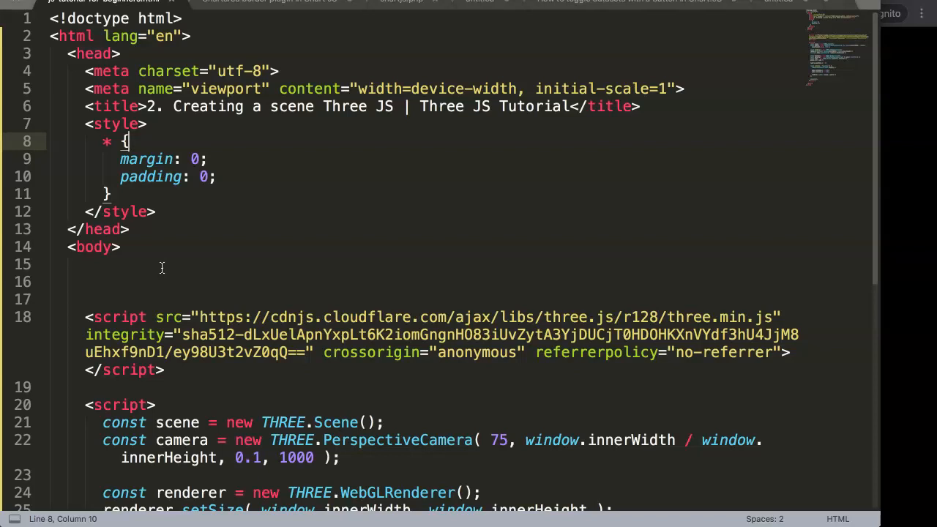
mouse_move(349, 269)
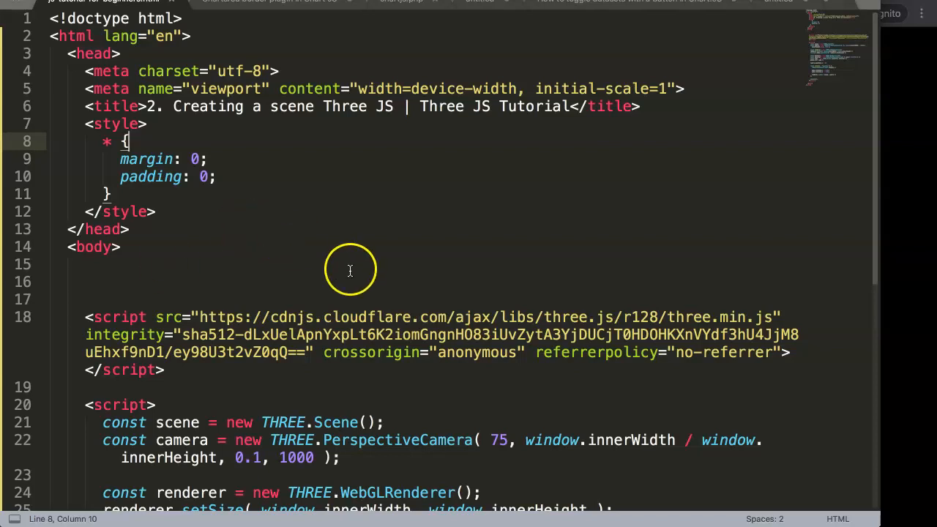
- Scroll the scene script and deselect the code to make room for blank spacing lines
scroll("down", 3)
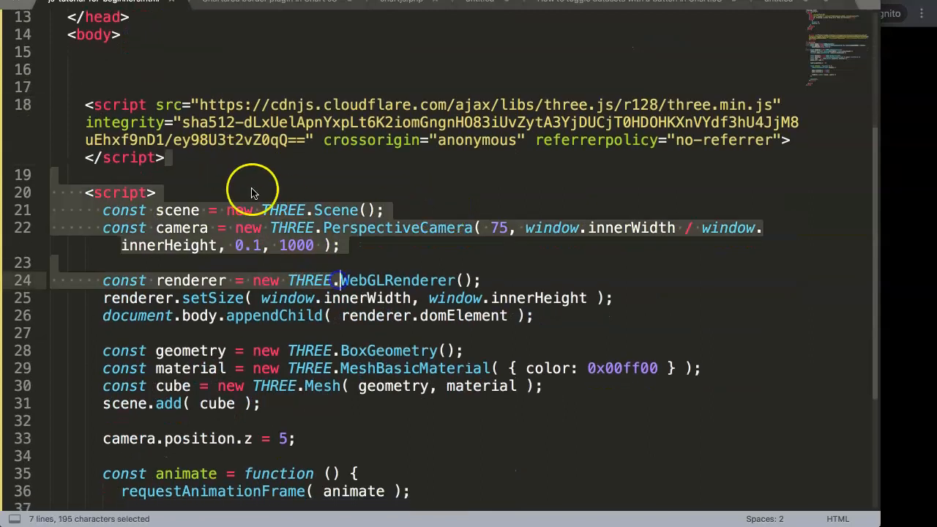
left_click(278, 174)
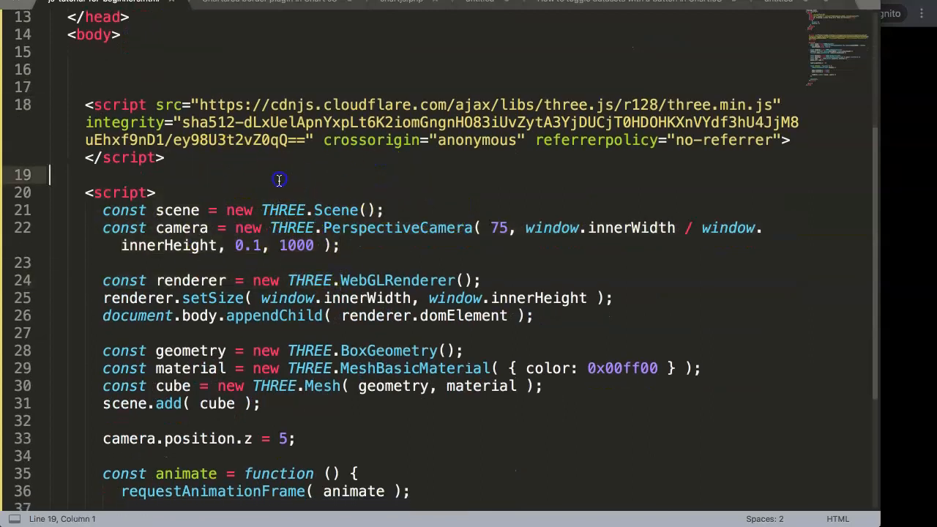
scroll("down", 3)
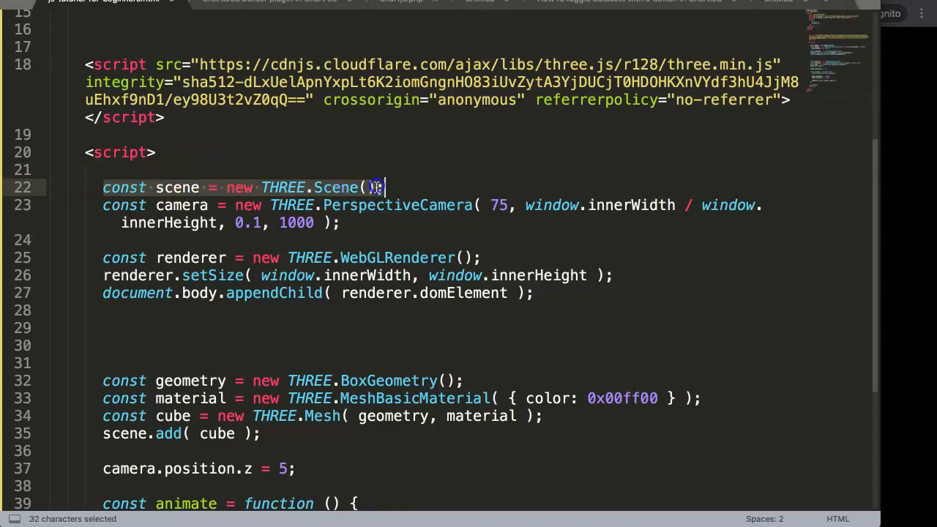
- Write '// Container where we will have the 3d elements shown.' above the scene line
type("//")
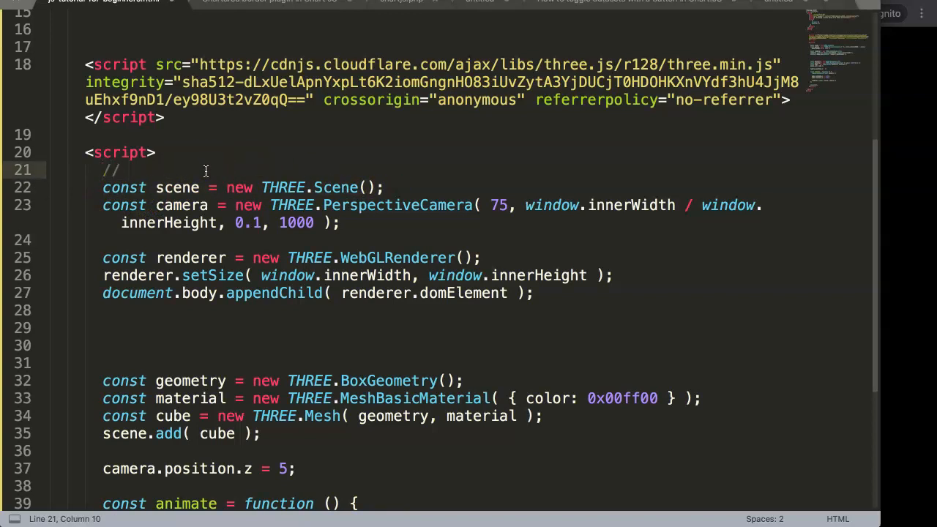
type("C")
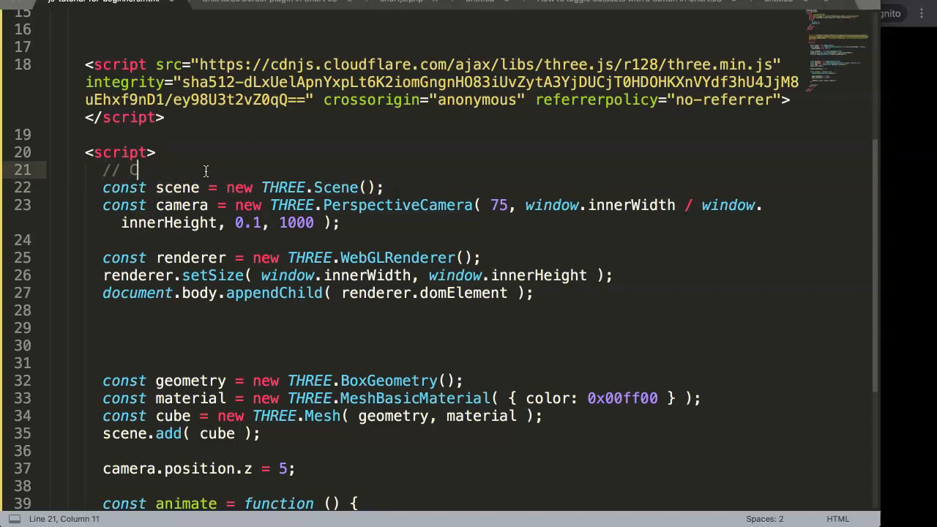
type("Container w")
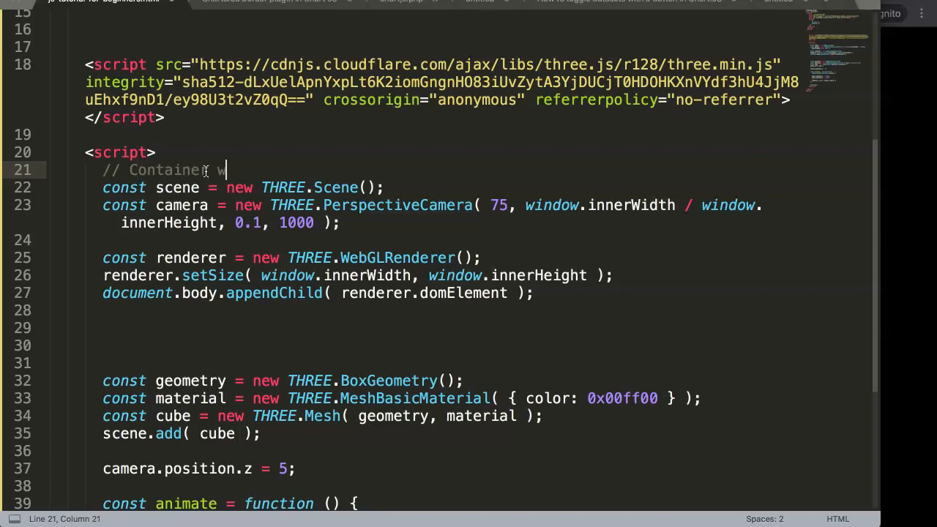
type("here we will h")
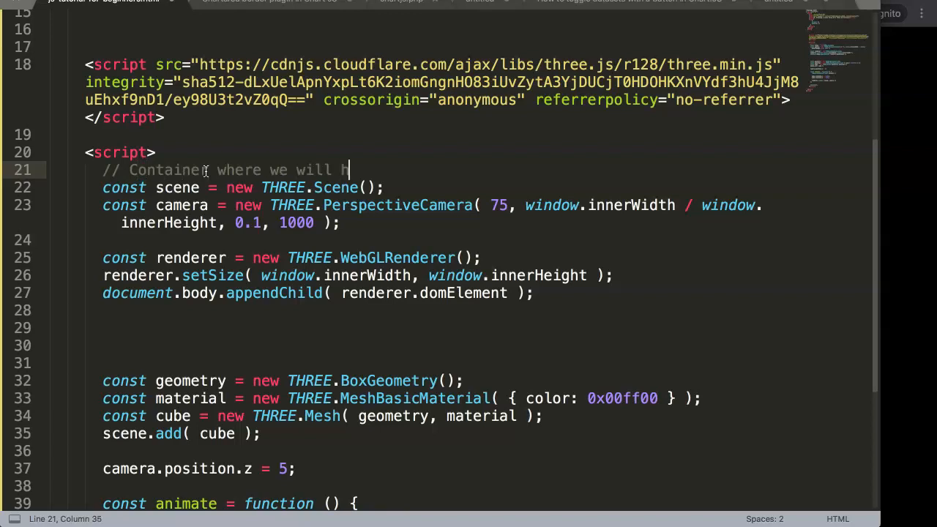
type("ave the")
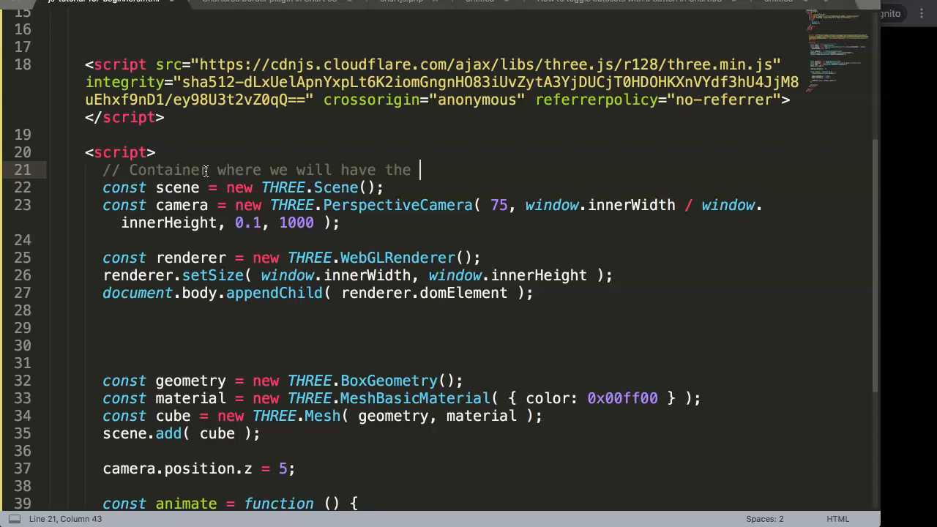
type("3d elements")
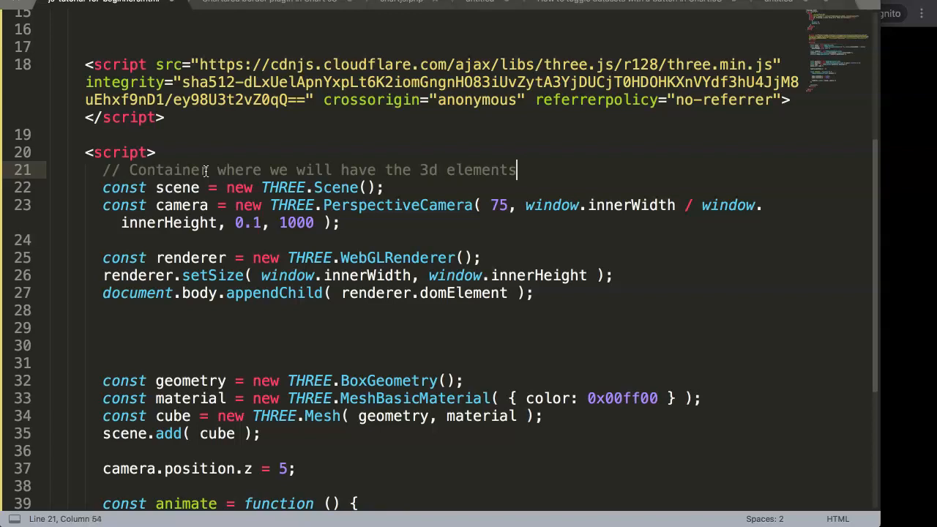
type("show")
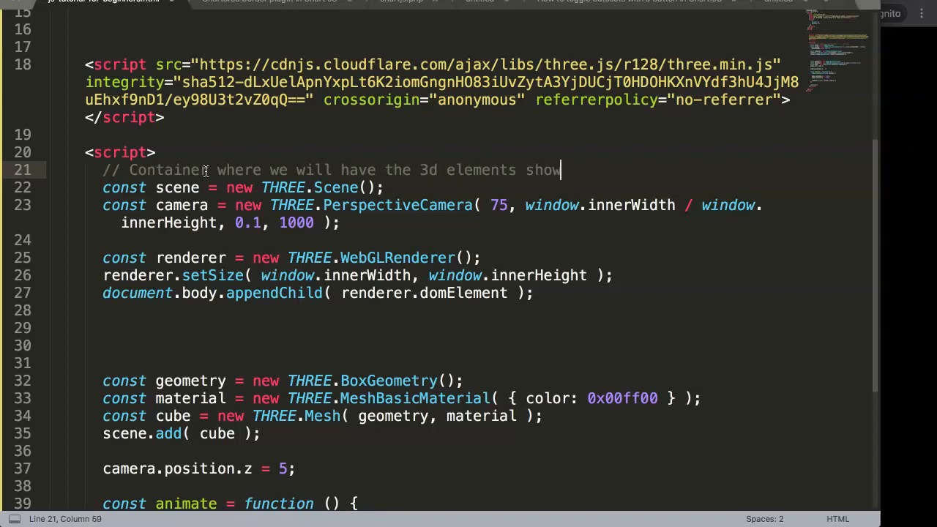
type("n.")
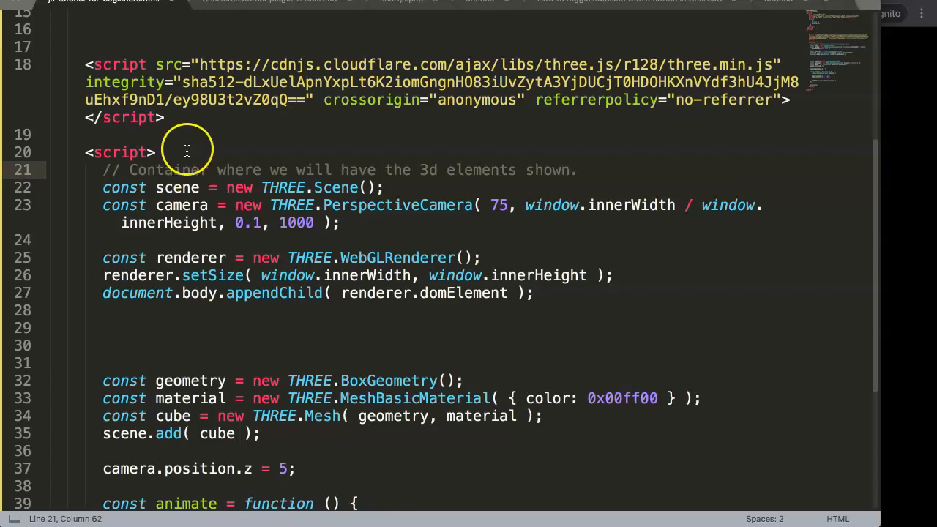
mouse_move(329, 152)
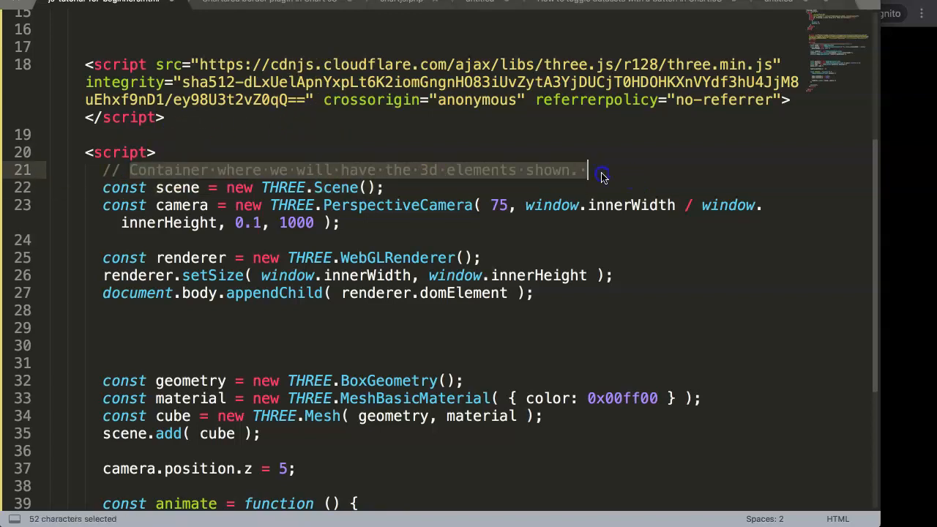
left_click(117, 170)
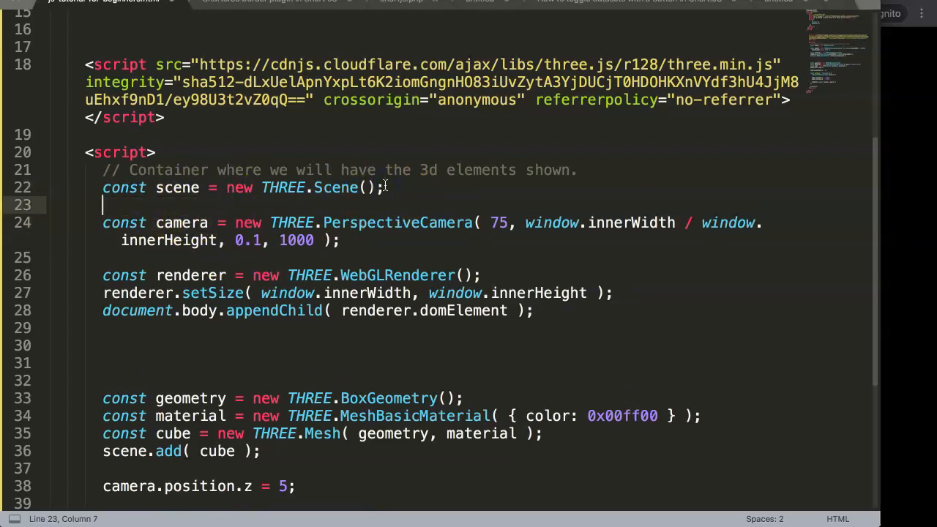
- Type the comment '// camera defines the view or the FOV field' above the camera line
type("// camera defines the vi")
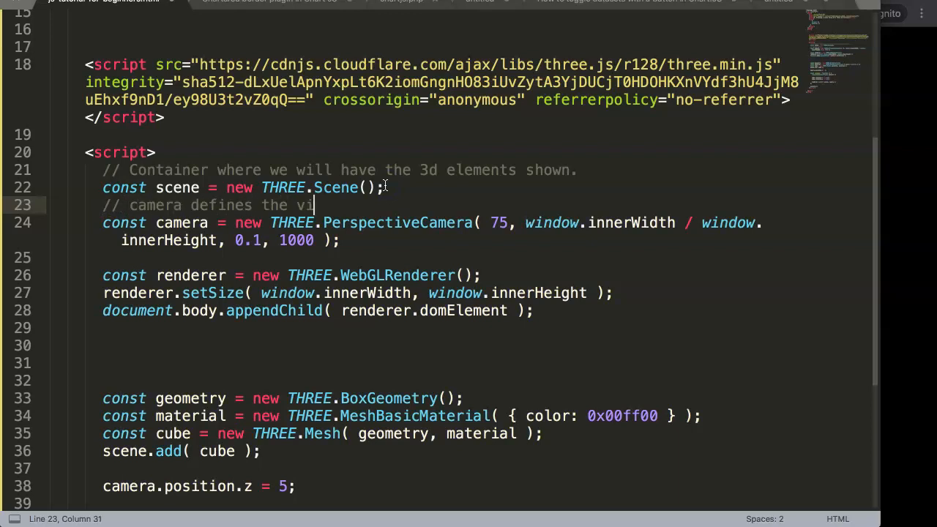
type("ew or")
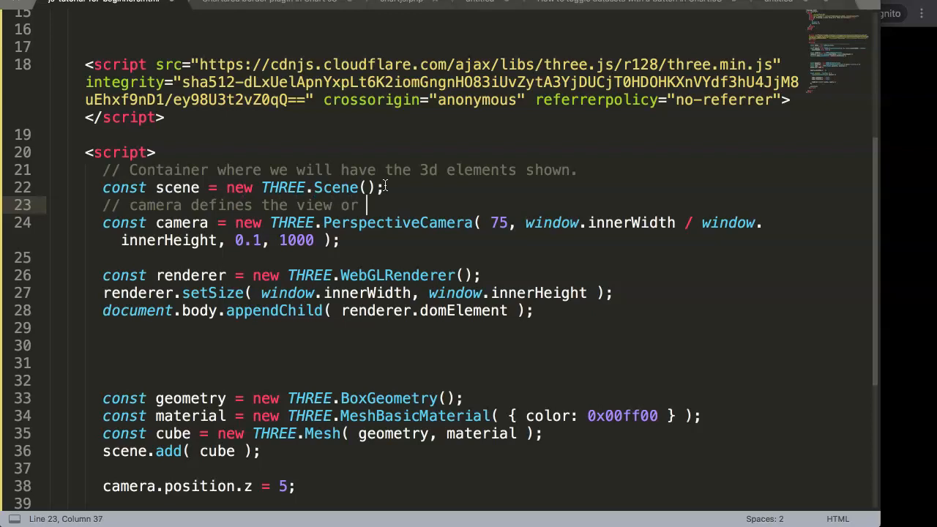
type("the fo")
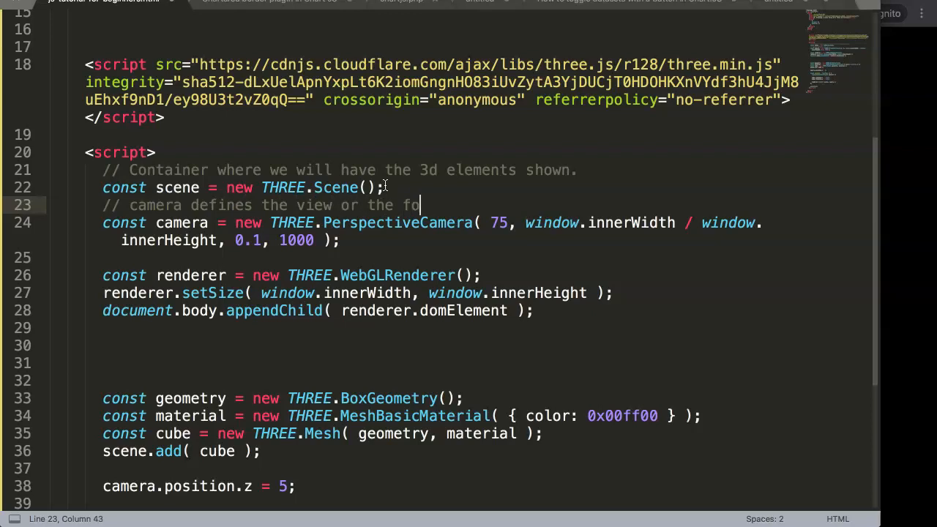
type("FOV field")
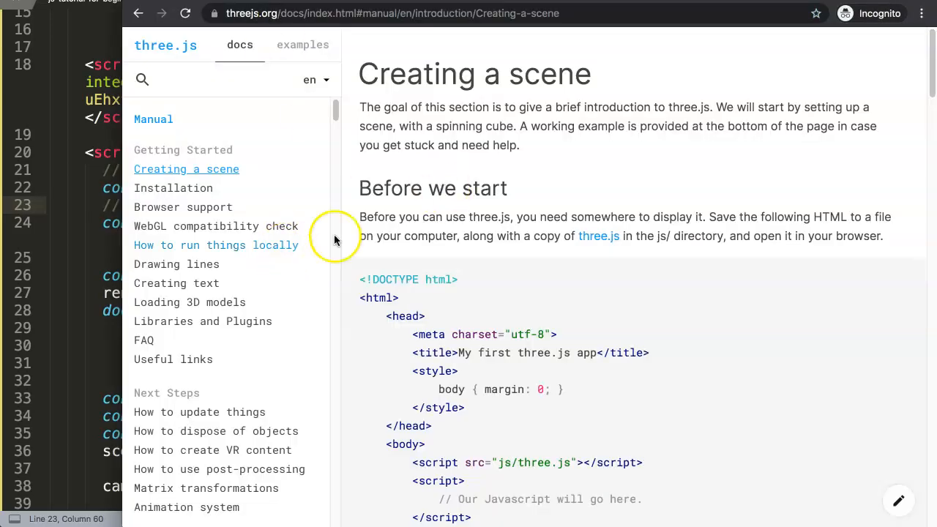
- Find and select 'the field of view' in the docs' PerspectiveCamera explanation
scroll("down", 3)
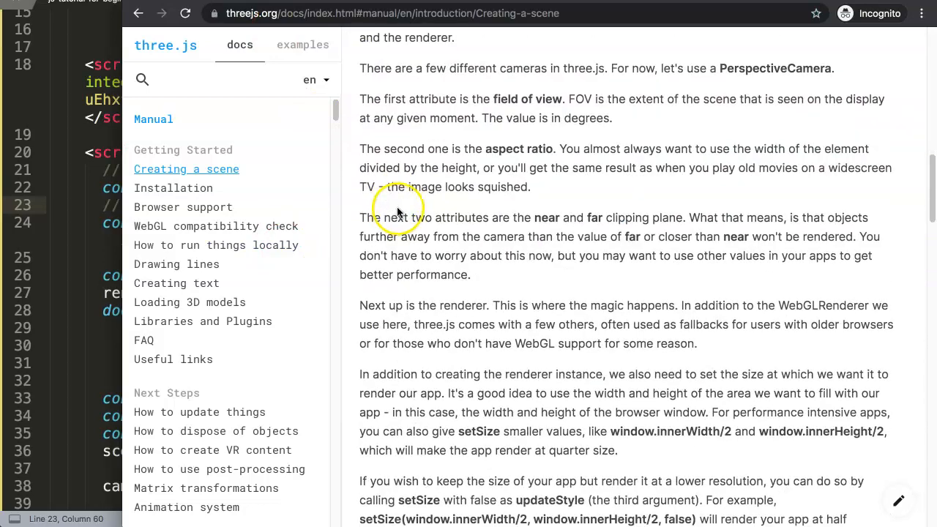
scroll("up", 3)
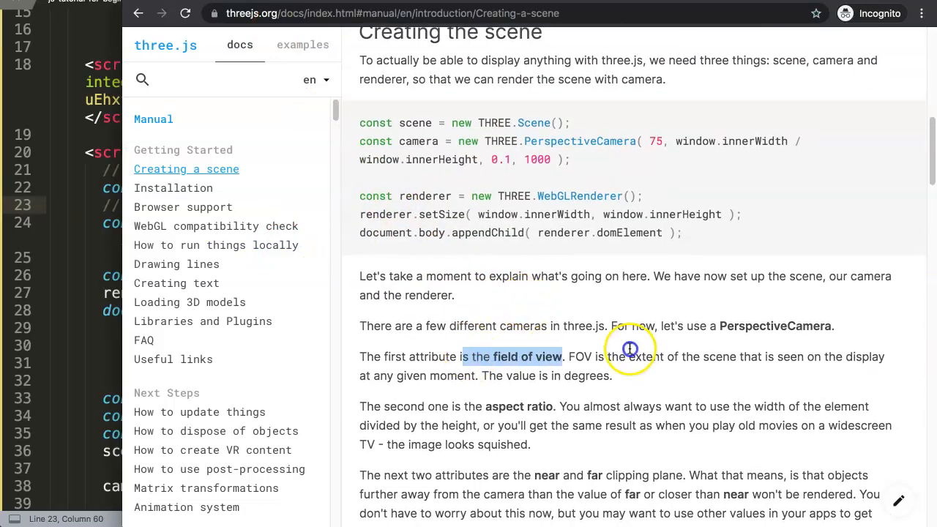
left_click_drag(630, 349, 513, 296)
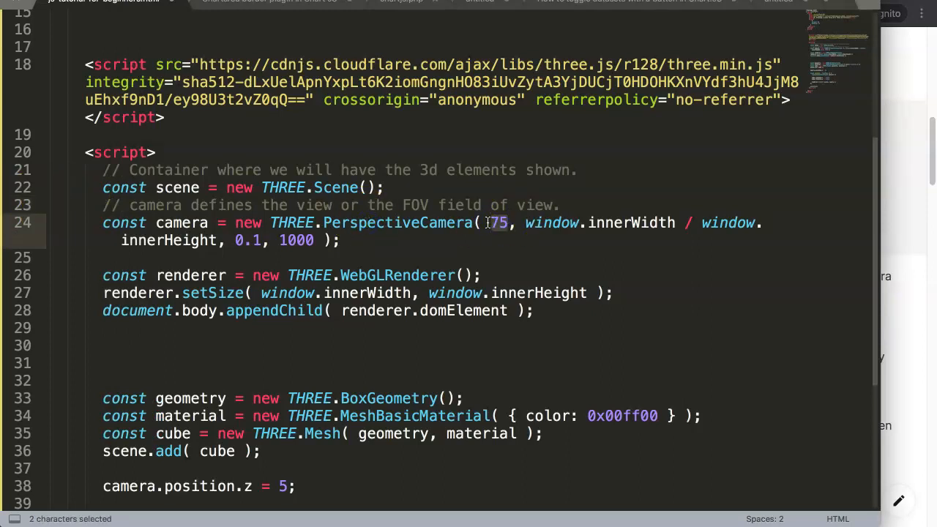
- Add the comment line 'seeing it from a human eye point of view. angle 75, 55 60 degrees.'
left_click(396, 222)
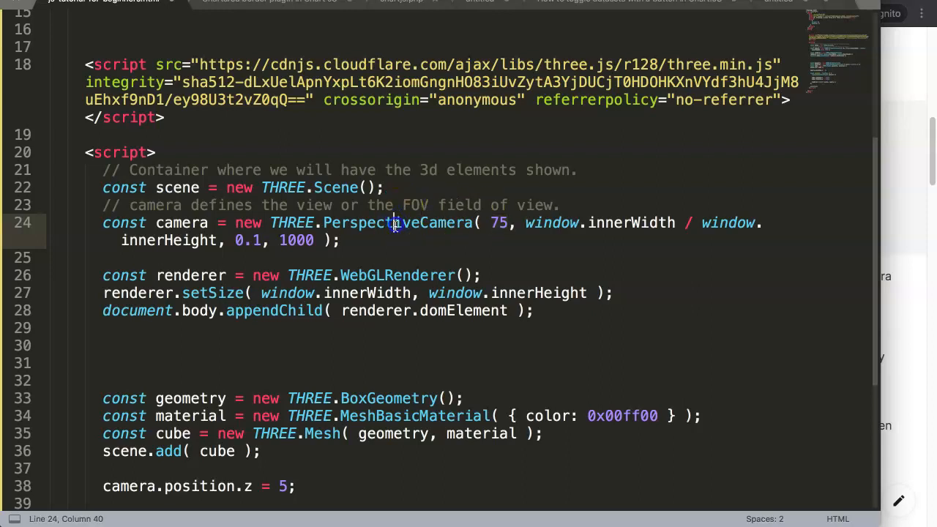
key("enter")
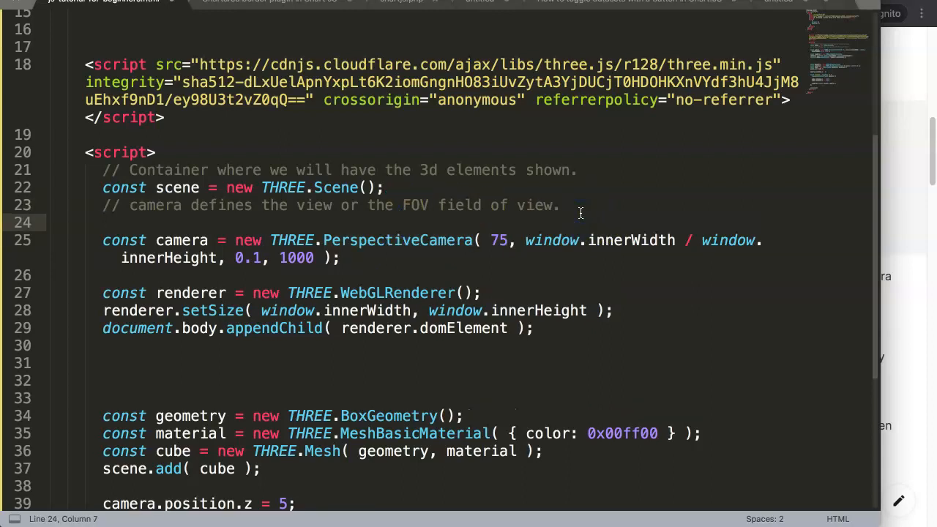
type("// seeing it")
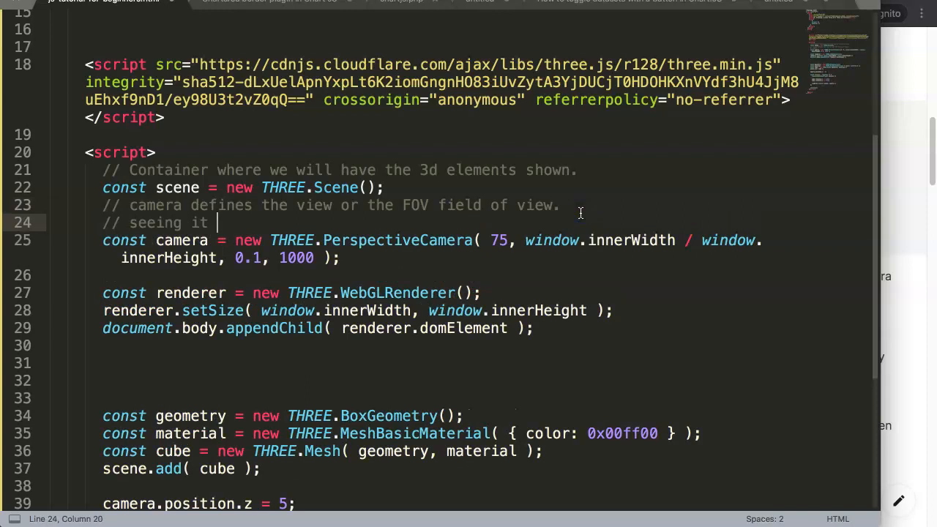
type("from a")
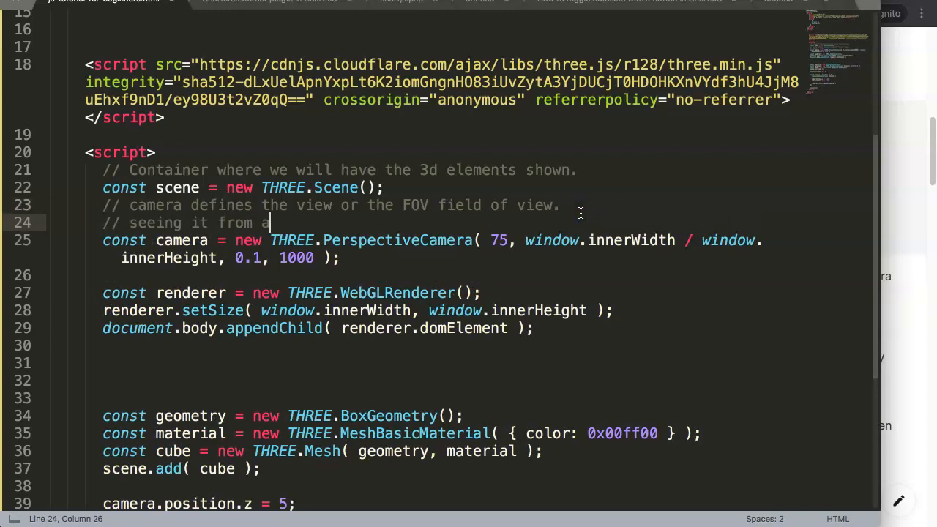
type("human")
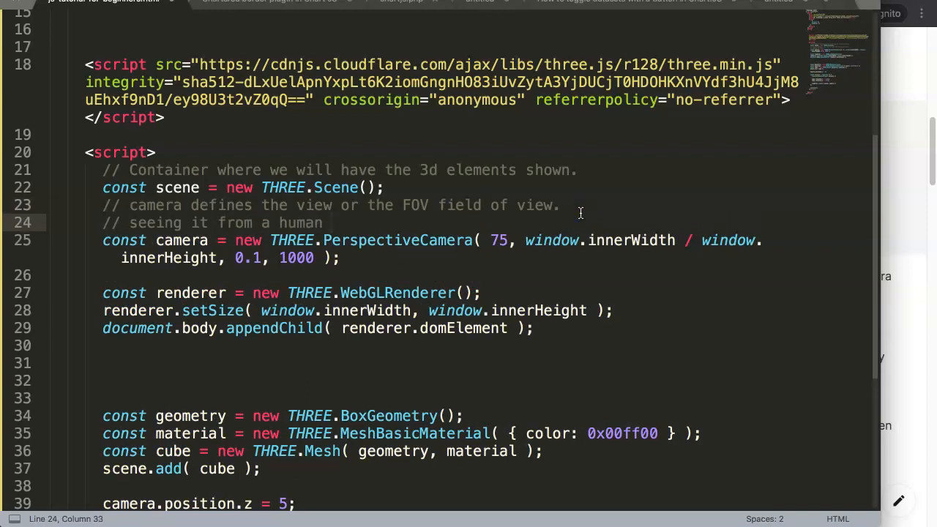
type("eye point of")
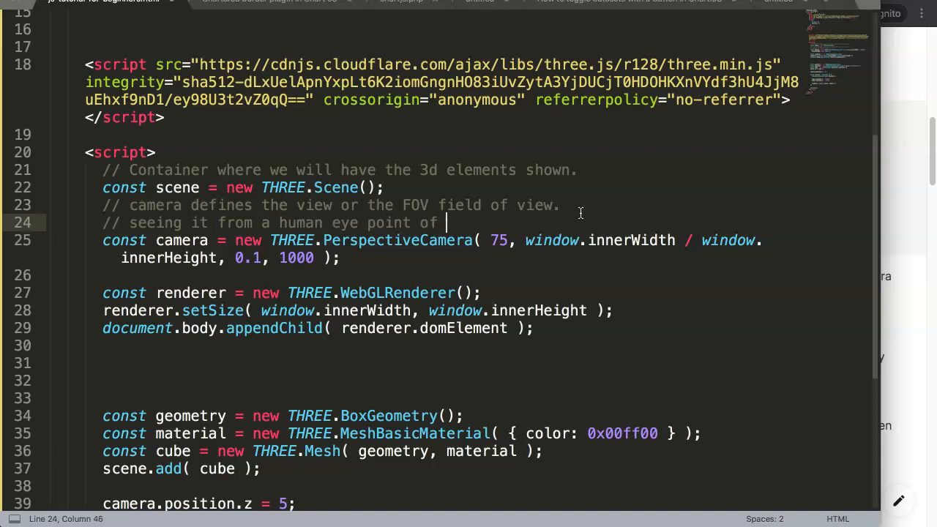
type("view. angle")
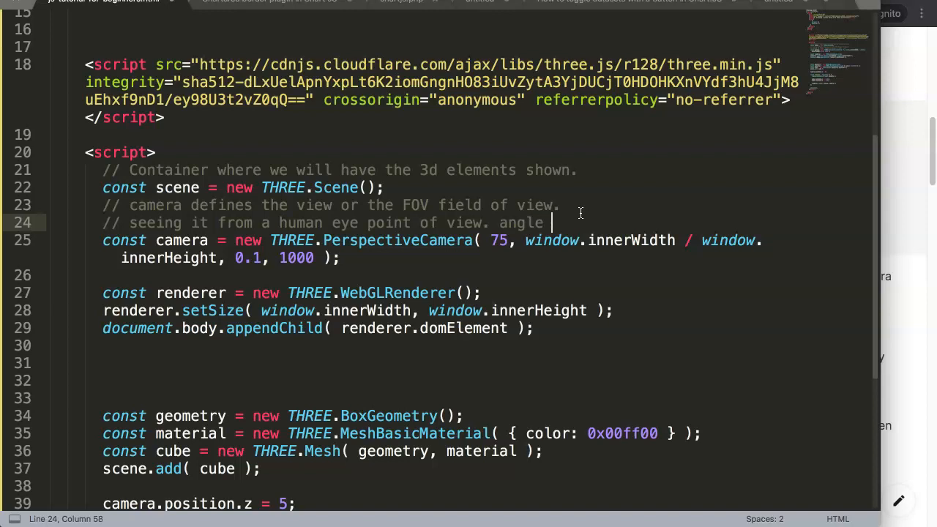
type("75 ,")
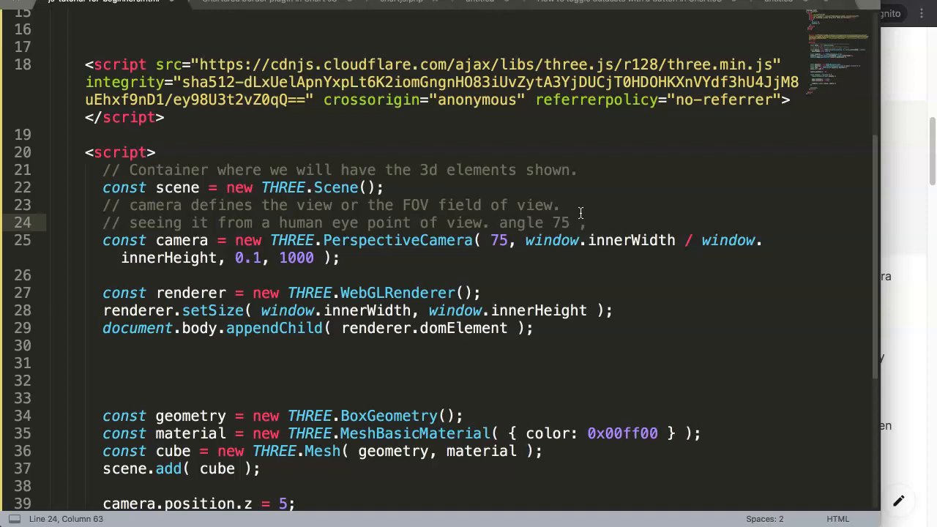
type("55")
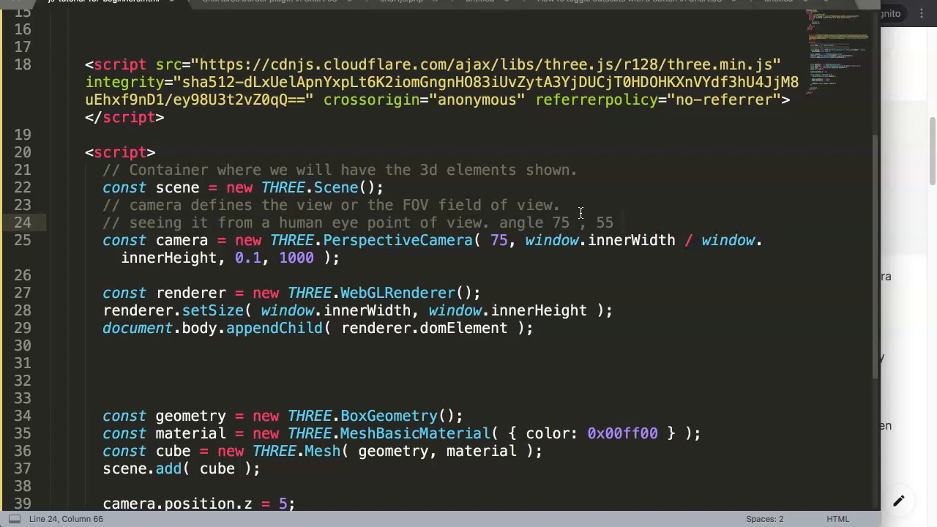
type("60")
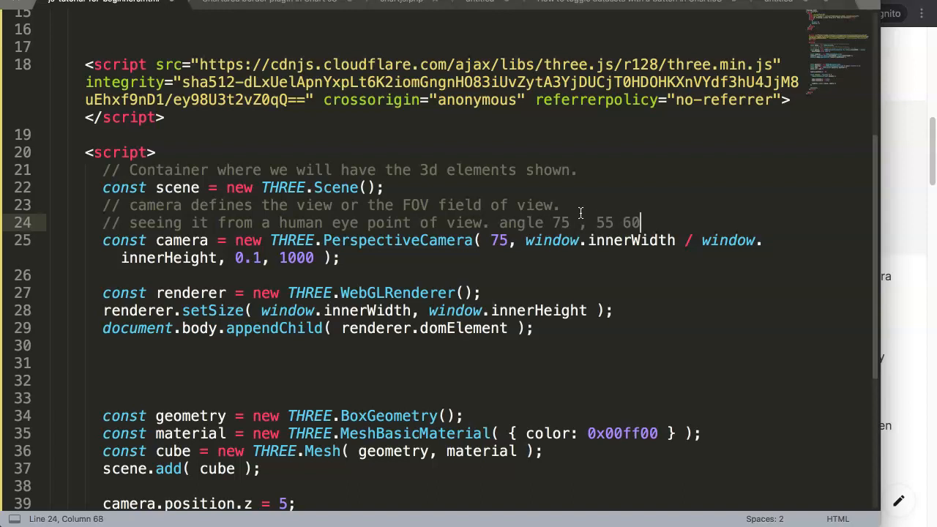
type("gredd")
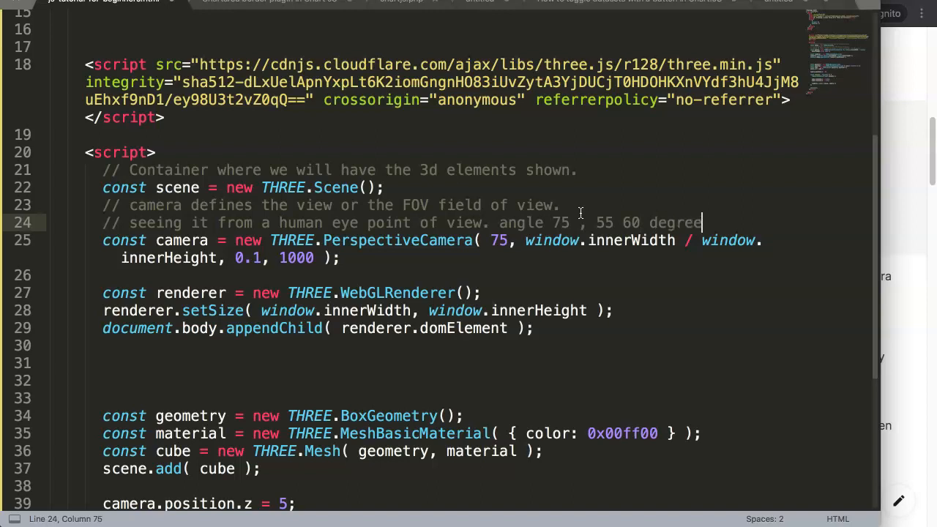
type("s.")
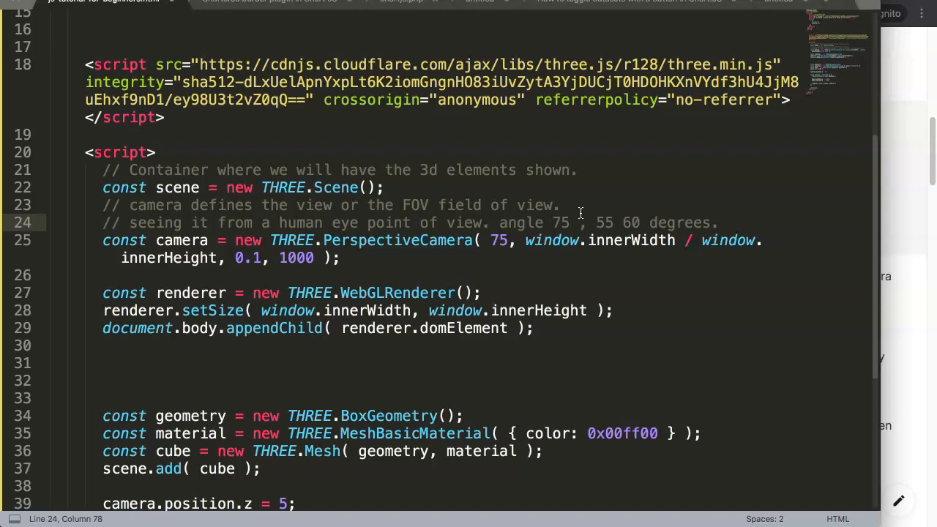
left_click_drag(577, 223, 720, 223)
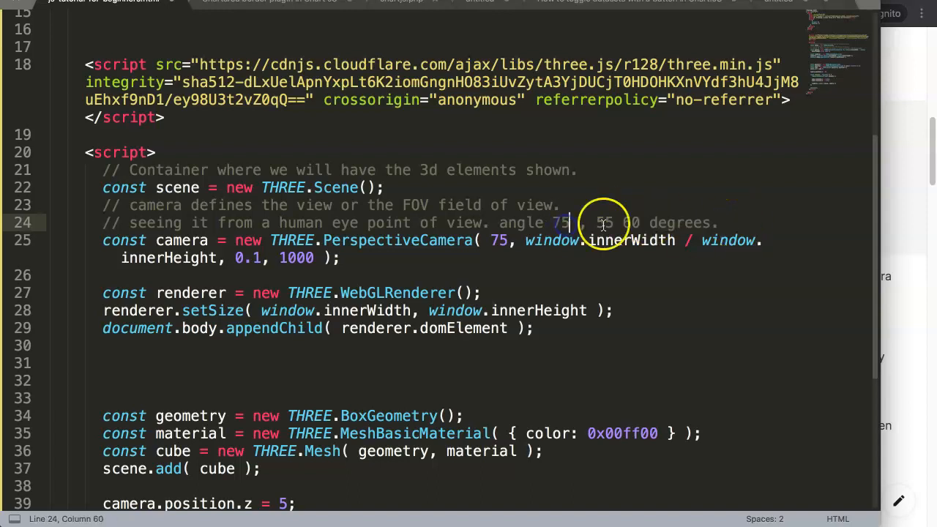
left_click_drag(567, 223, 696, 222)
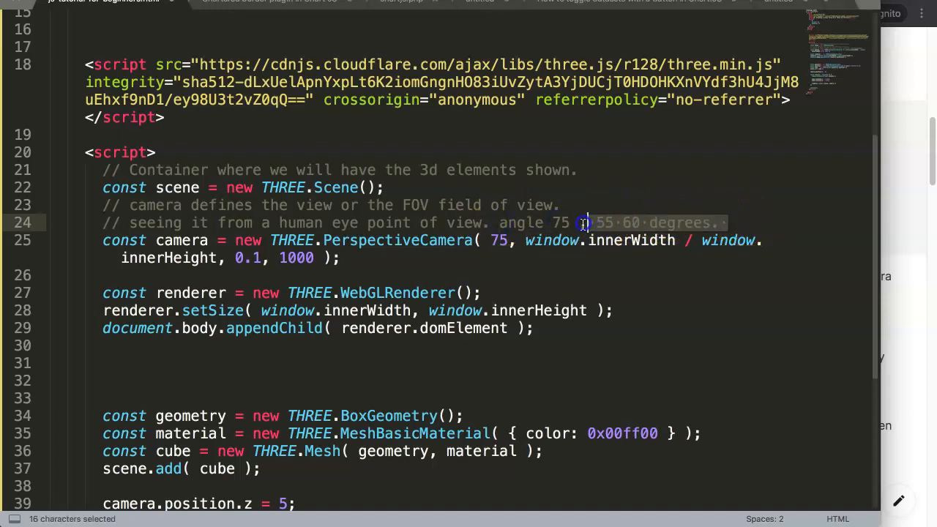
left_click(563, 223)
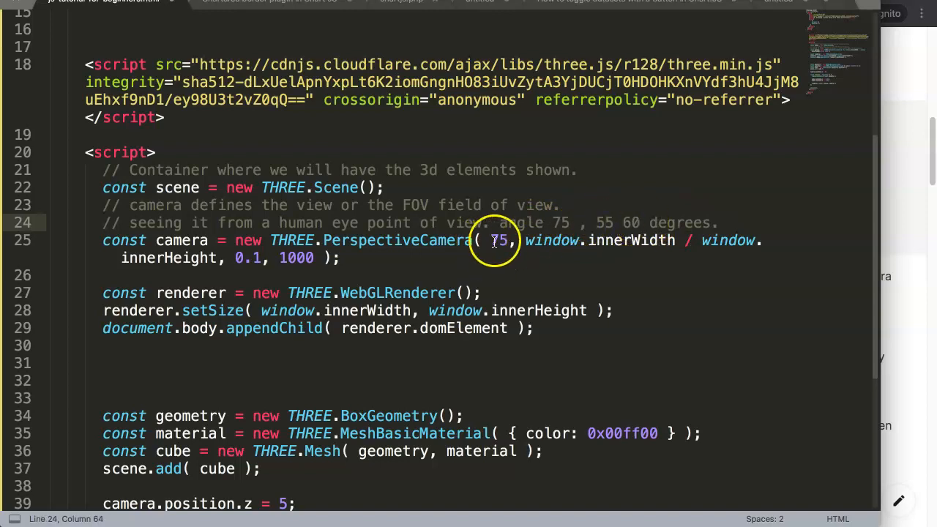
- Replace the PerspectiveCamera field of view 75 with 55
double_click(498, 240)
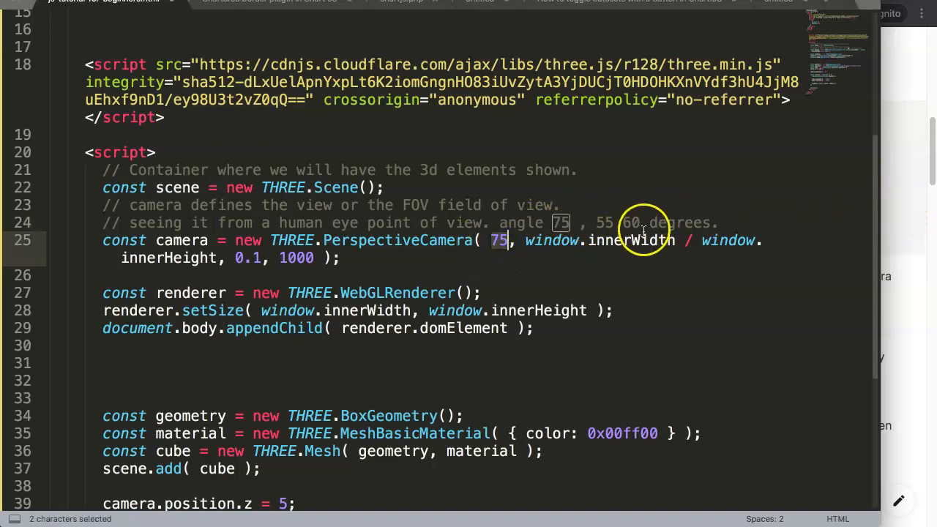
type("55")
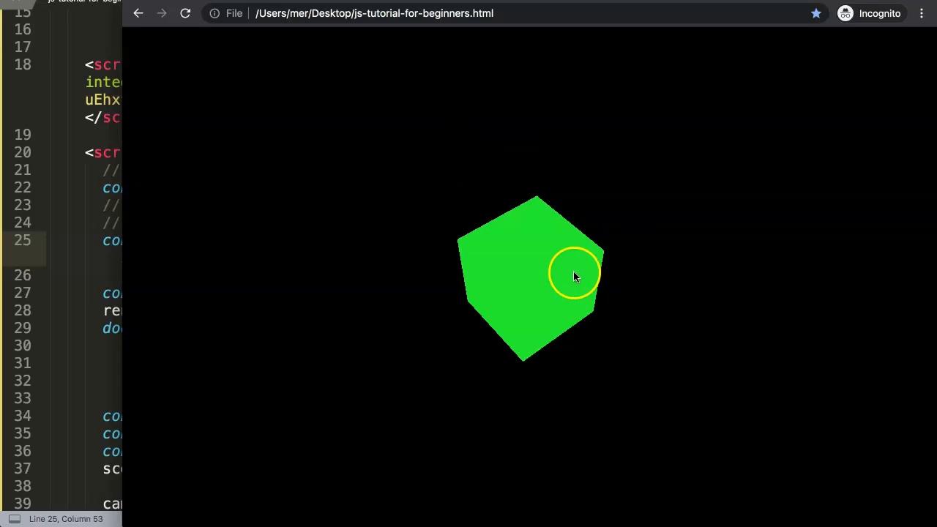
mouse_move(930, 161)
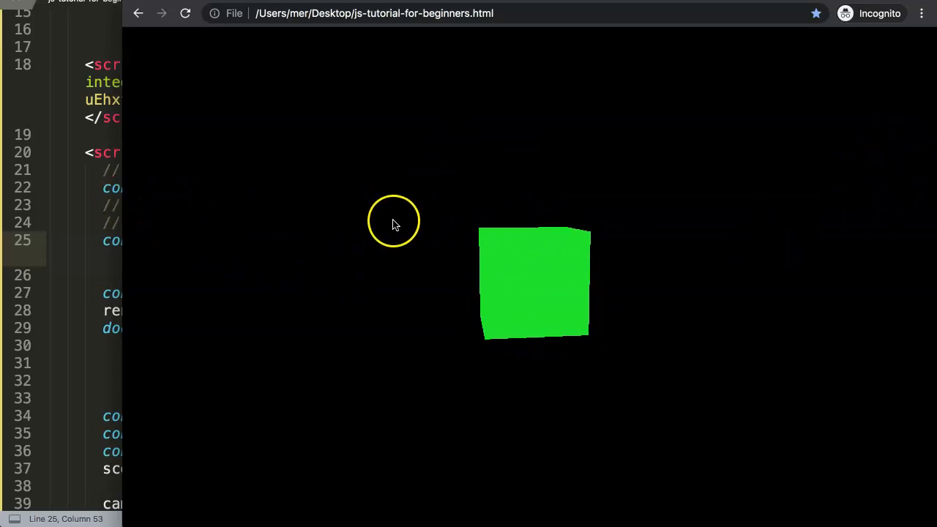
mouse_move(646, 401)
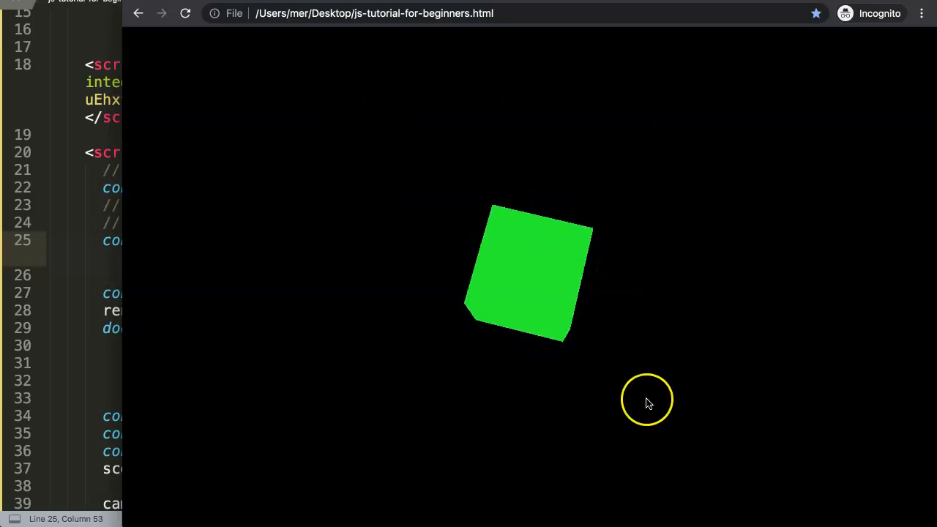
mouse_move(299, 243)
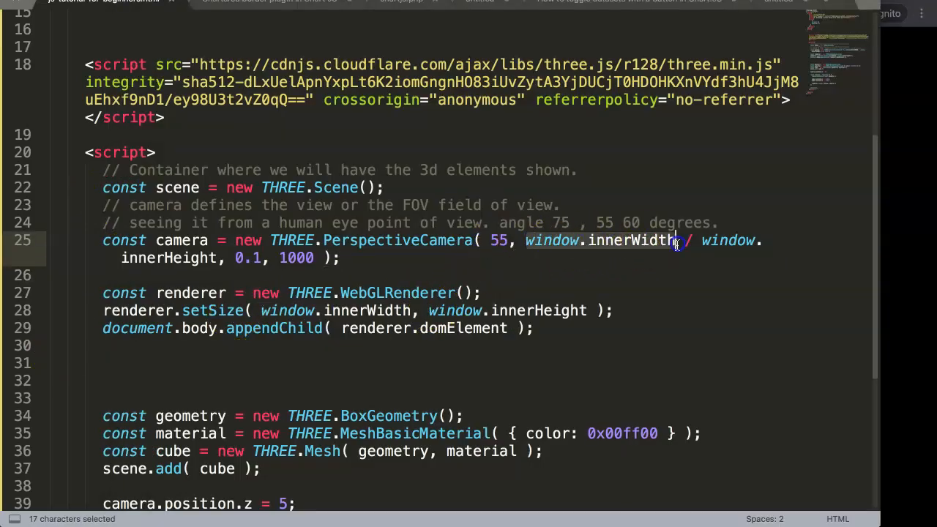
- Add console.log(window.innerWidth) on the blank line below the camera definition
left_click(341, 257)
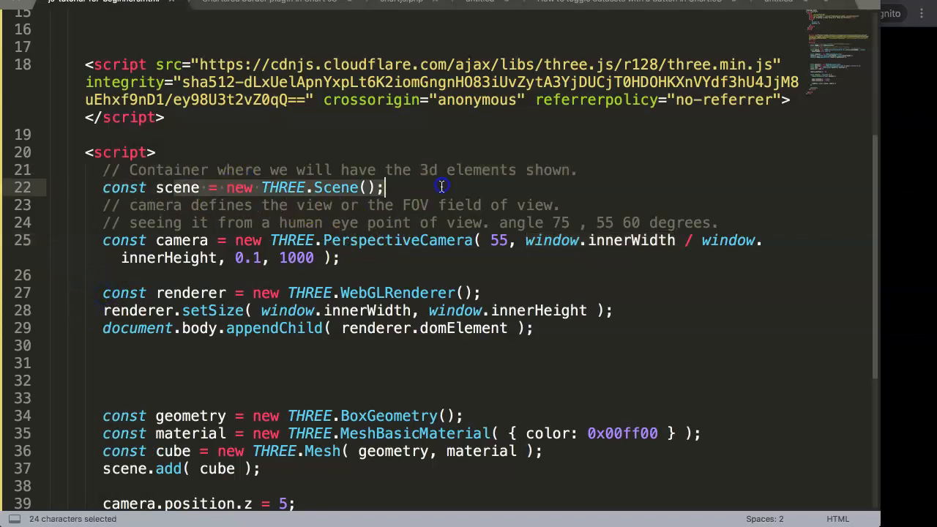
left_click(407, 193)
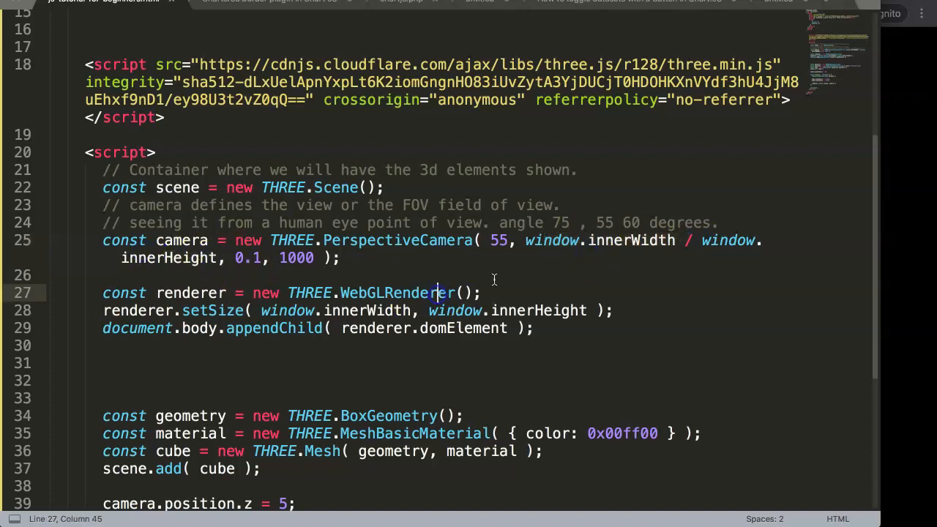
double_click(550, 241)
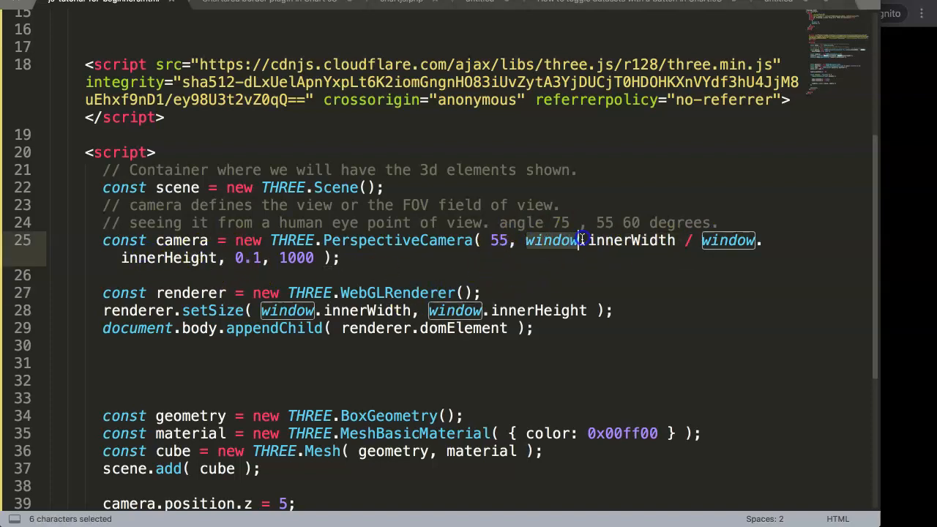
left_click(315, 273)
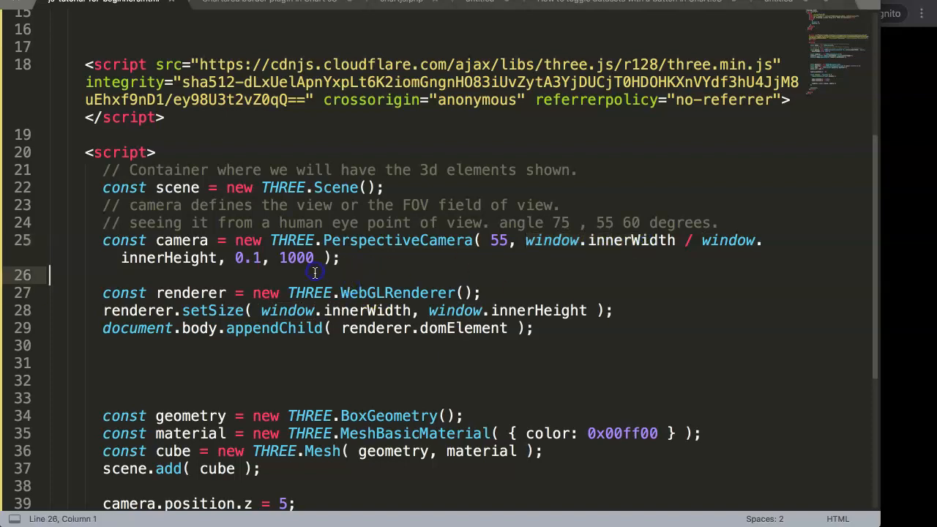
type("console.log(")
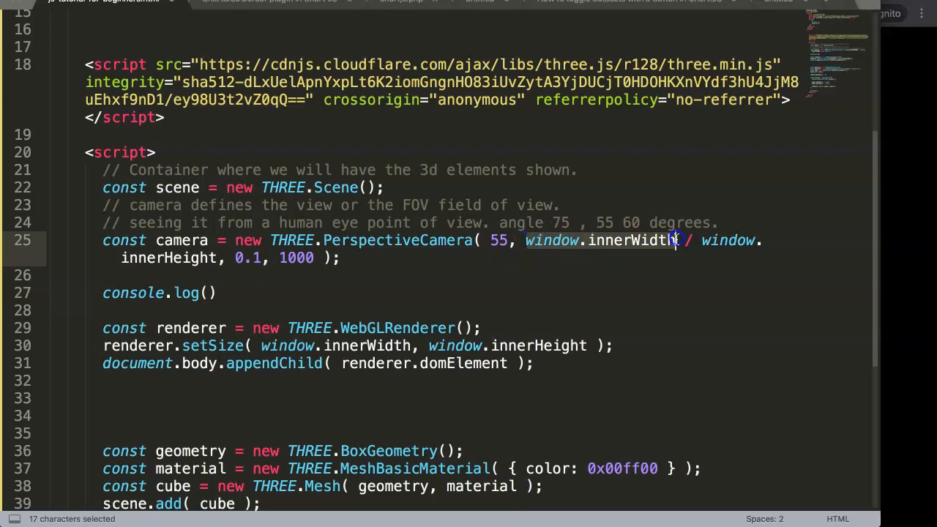
type("window.innerWidth")
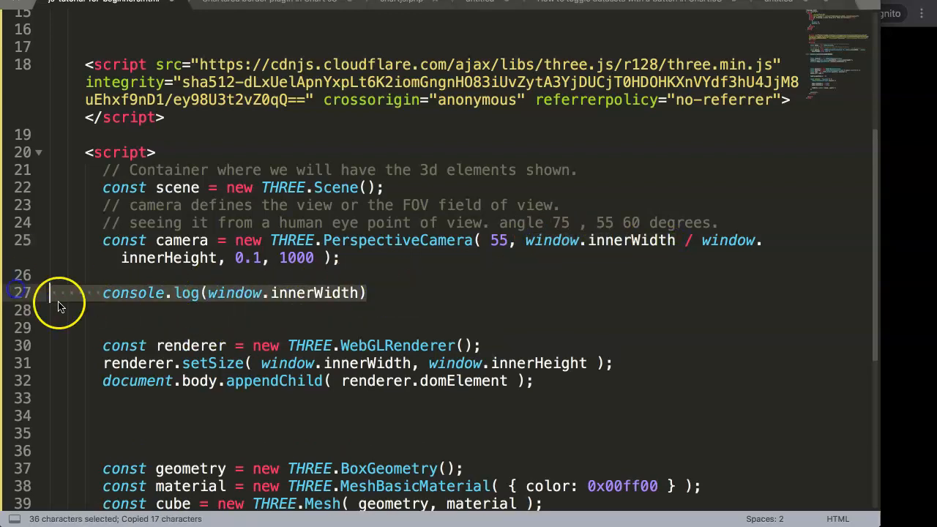
key("ctrl+v")
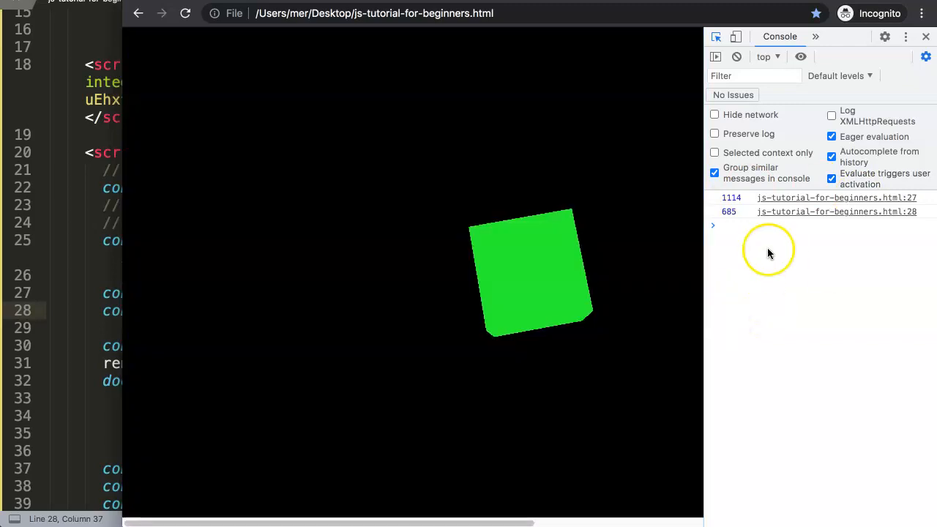
- Close Chrome's DevTools after reading the logged width 1114 and height 685
left_click(782, 36)
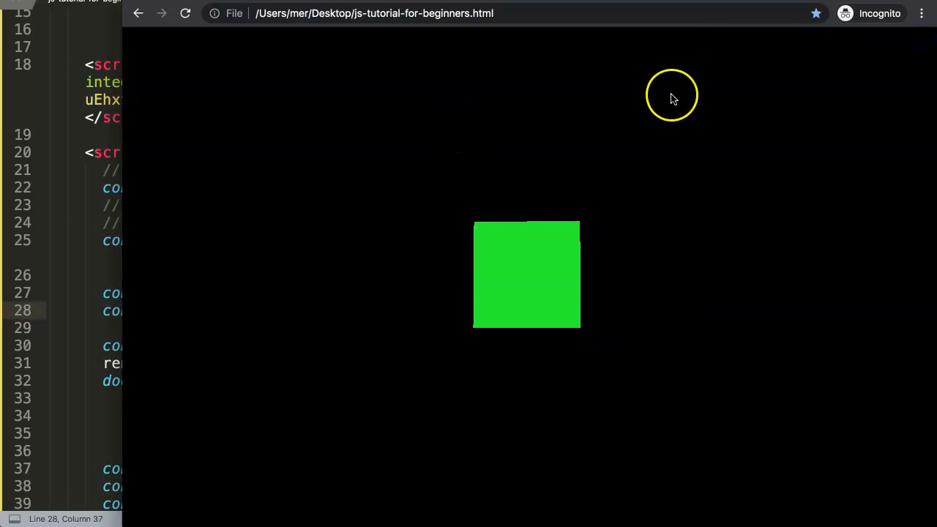
mouse_move(482, 313)
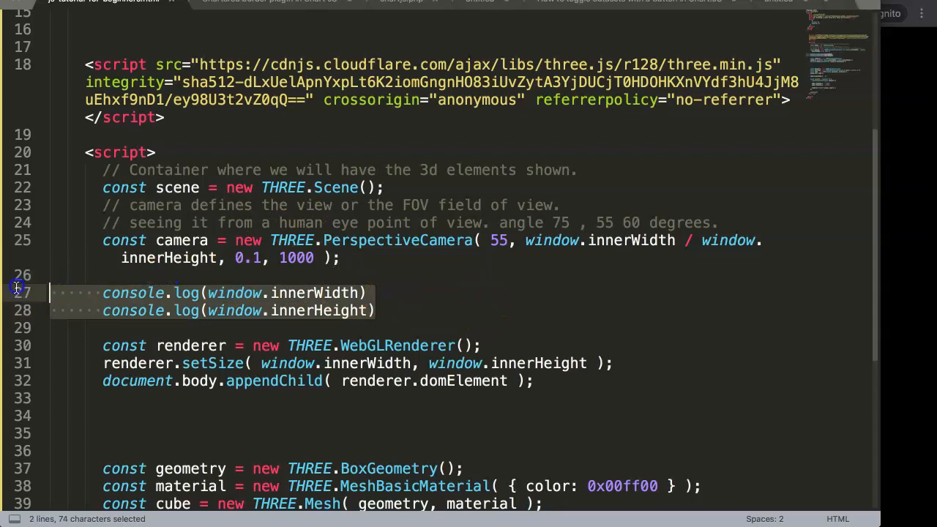
- Delete the two console.log lines from the script
key("Delete")
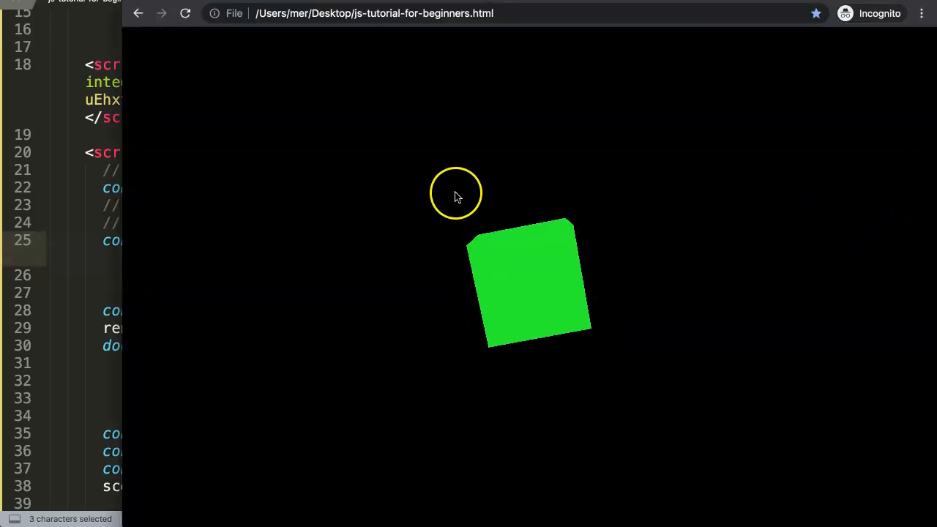
mouse_move(533, 227)
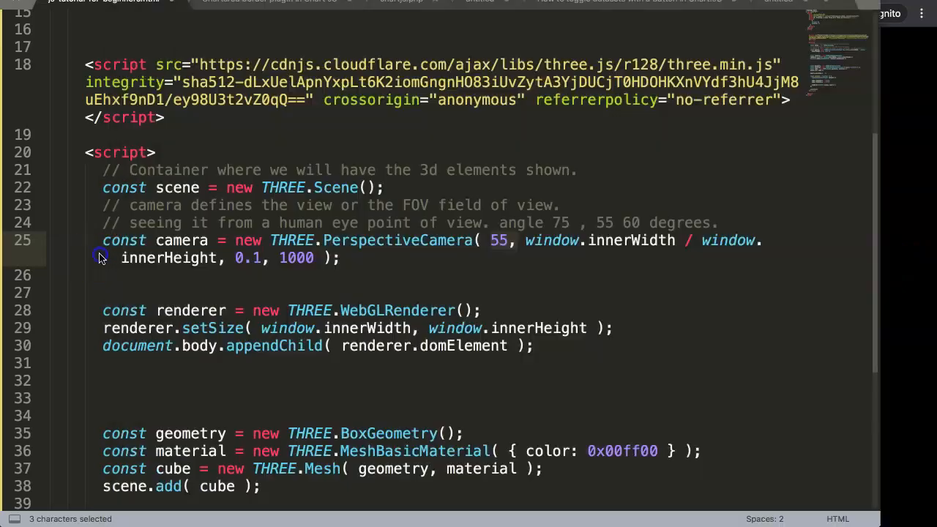
- Replace the camera's near plane value 0.1 with 4.5
left_click(260, 258)
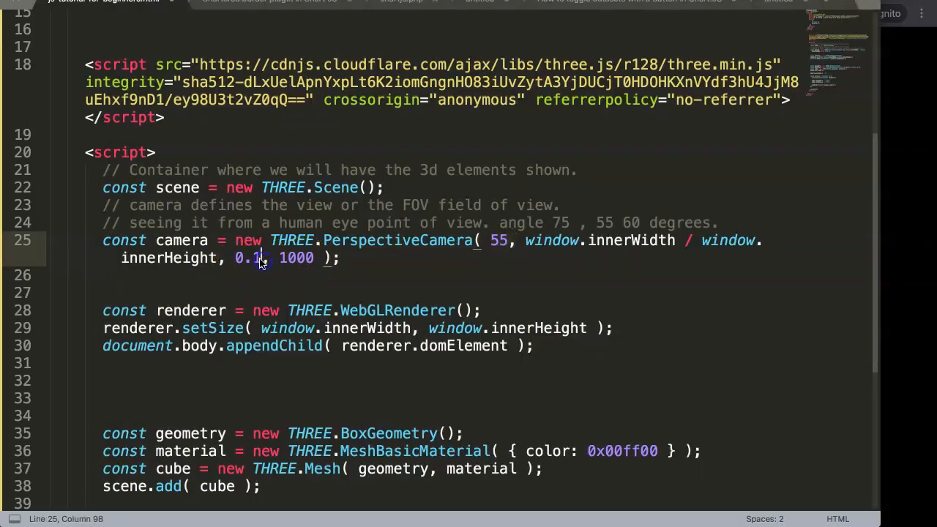
double_click(248, 258)
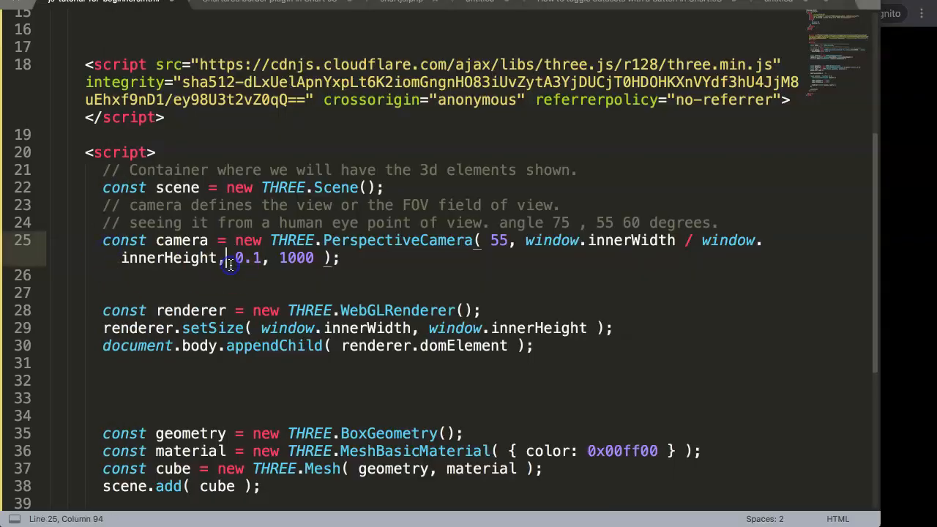
double_click(247, 257)
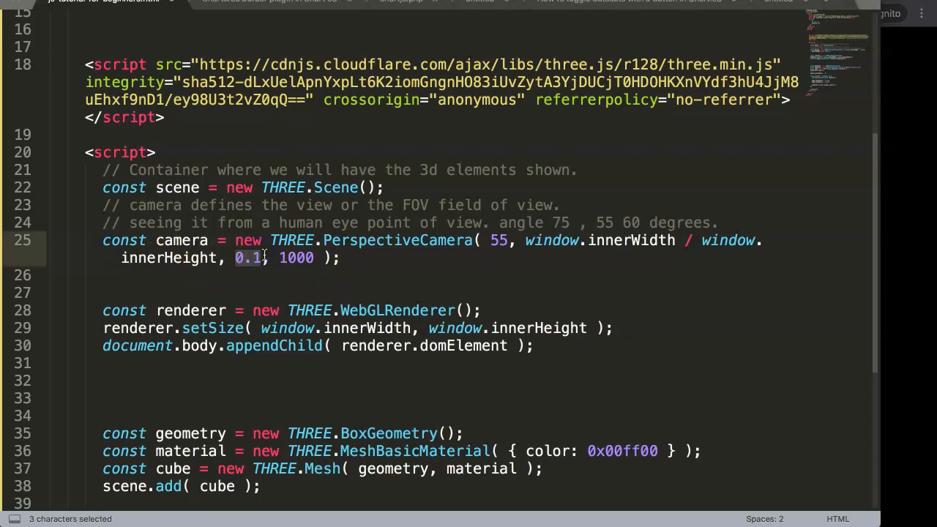
mouse_move(242, 269)
type("2")
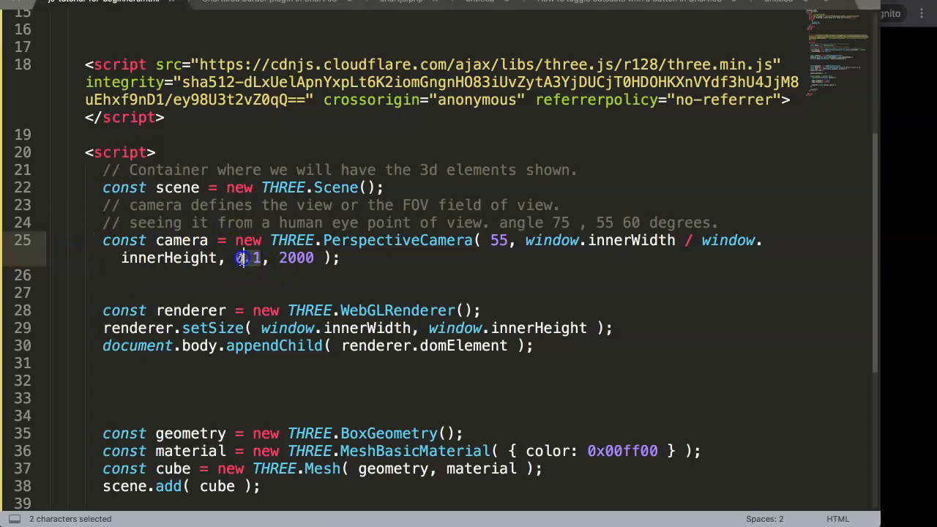
type("4.5")
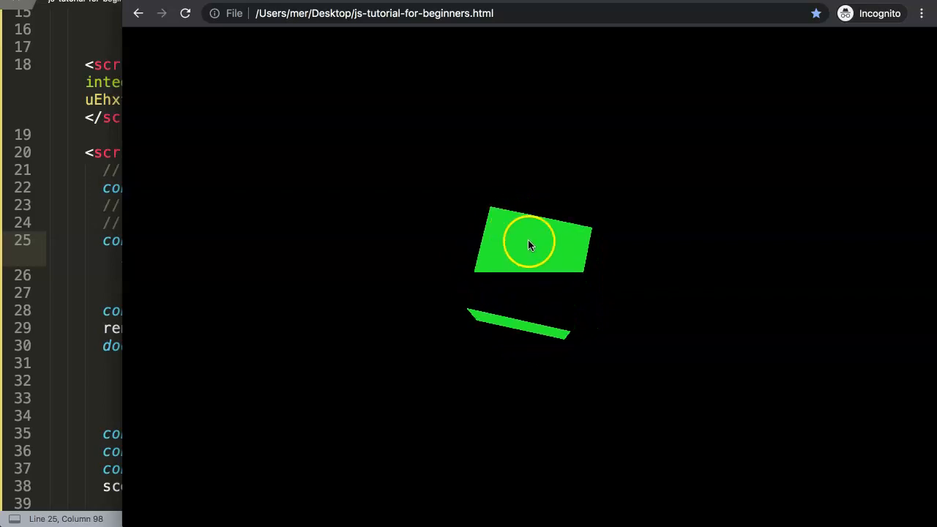
mouse_move(528, 273)
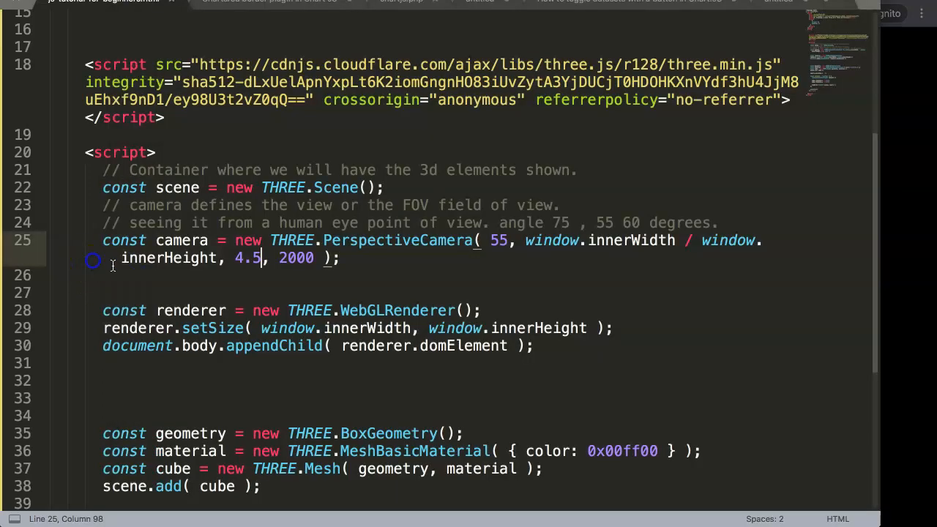
- After previewing the clipped cube in Chrome, delete the 4.5 near-plane value
key("BackSpace")
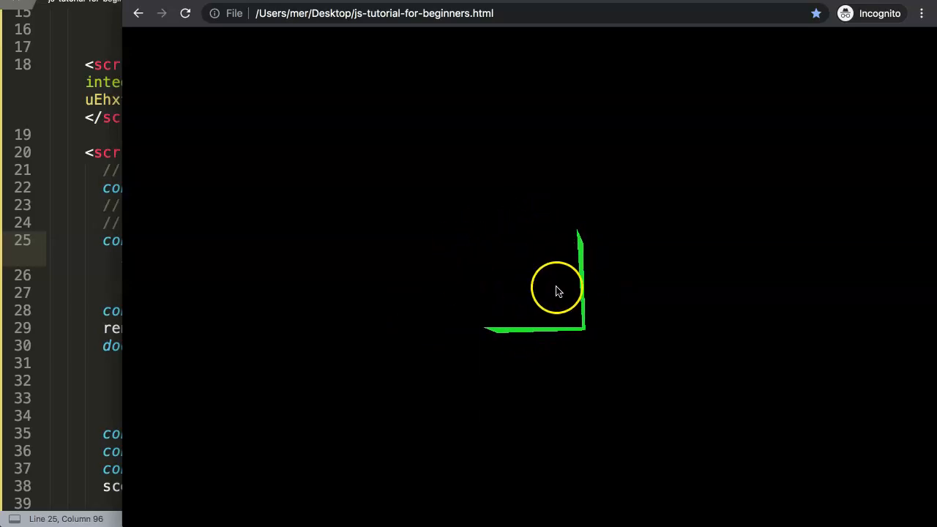
mouse_move(364, 313)
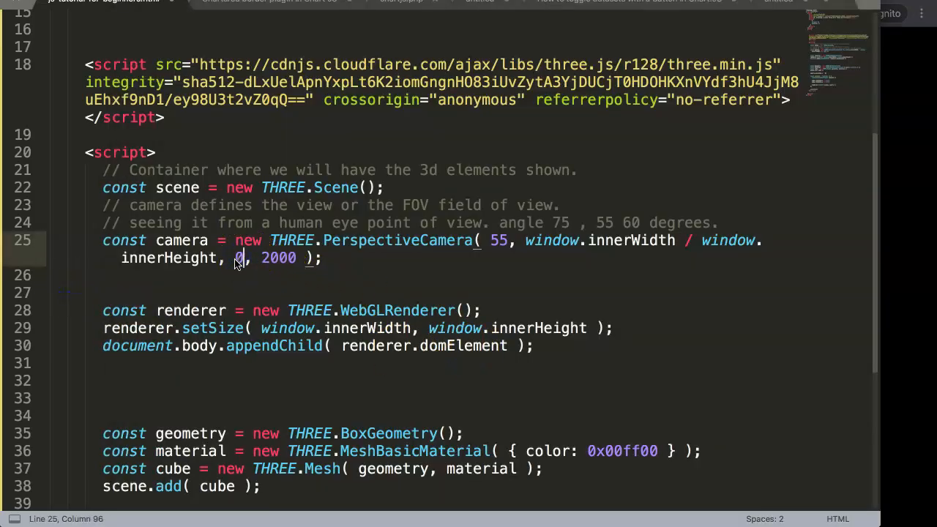
- Change the camera near value to 0.1 and add '// render to draw' on line 27
type(".1")
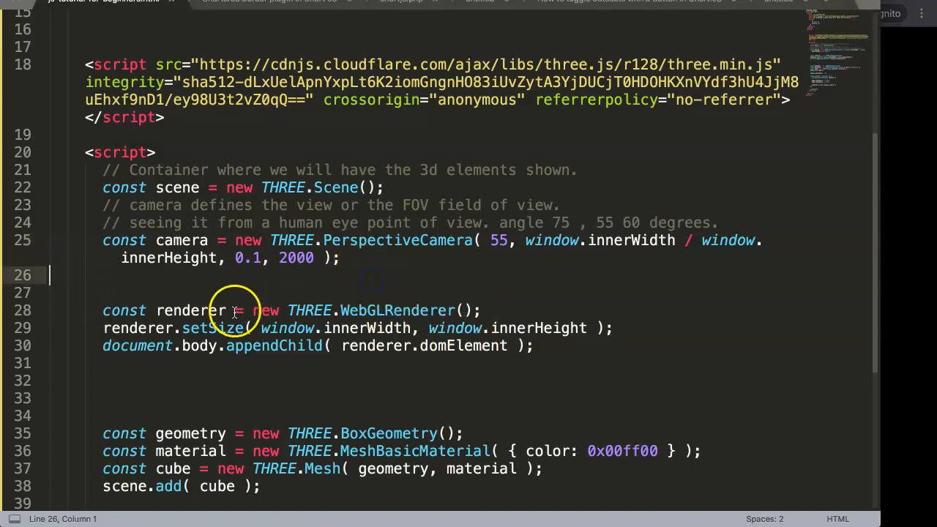
double_click(191, 310)
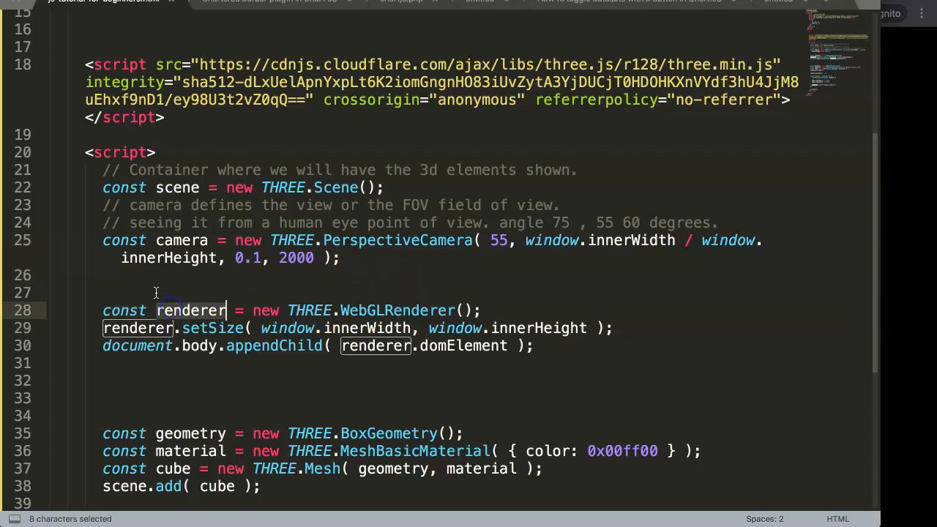
left_click(150, 292)
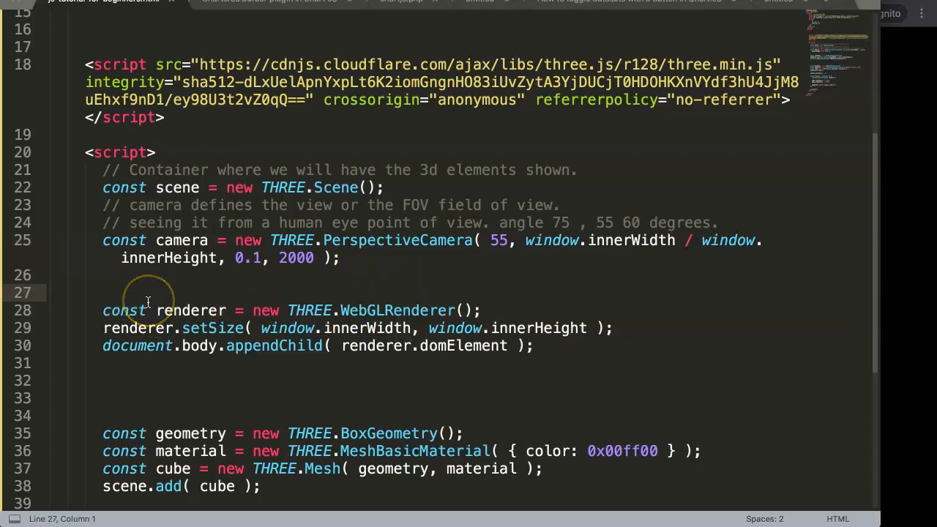
type("//")
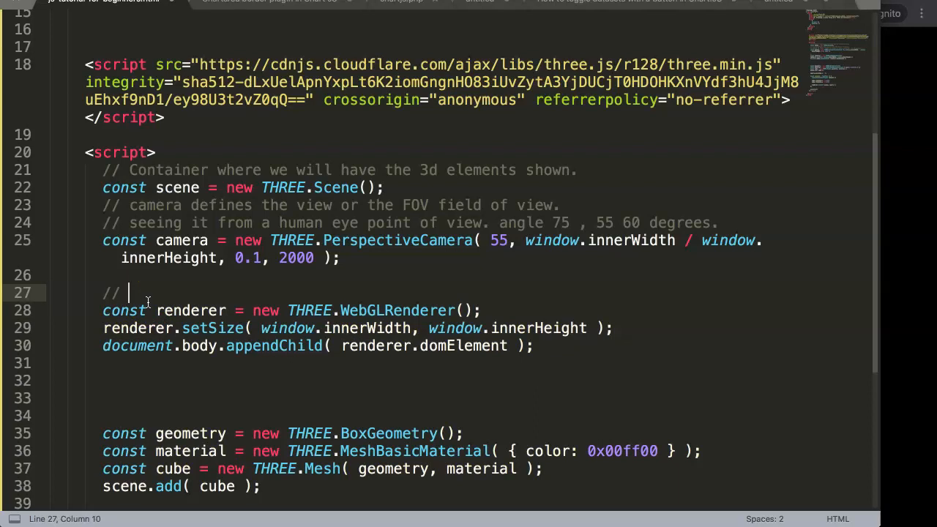
type("render")
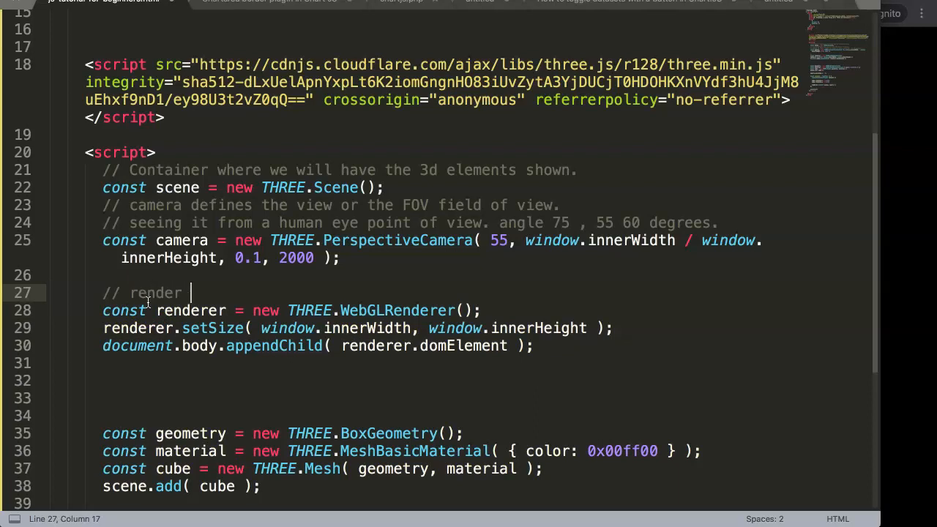
type("to draw")
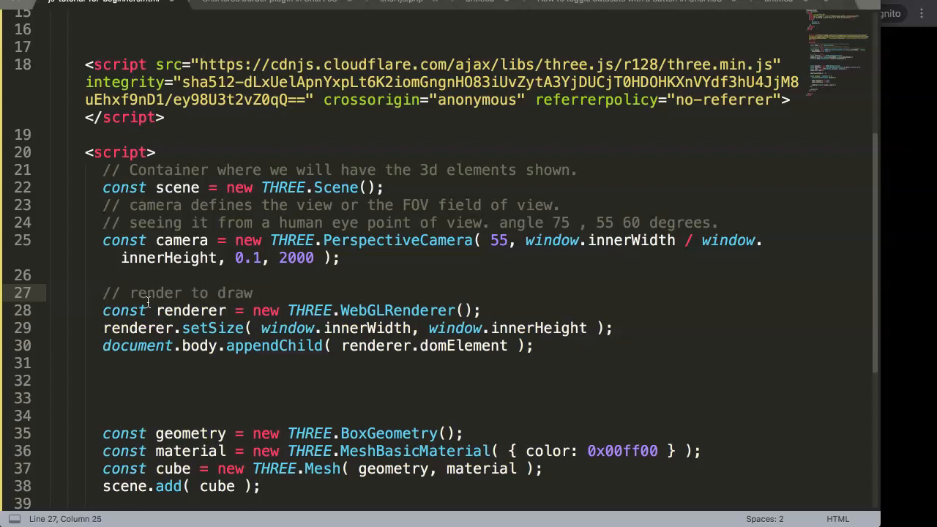
double_click(155, 292)
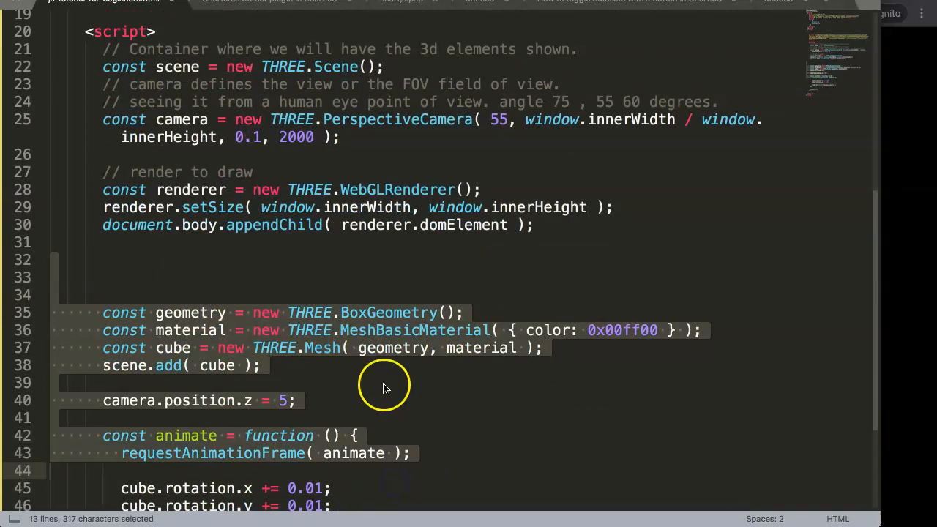
scroll("up", 3)
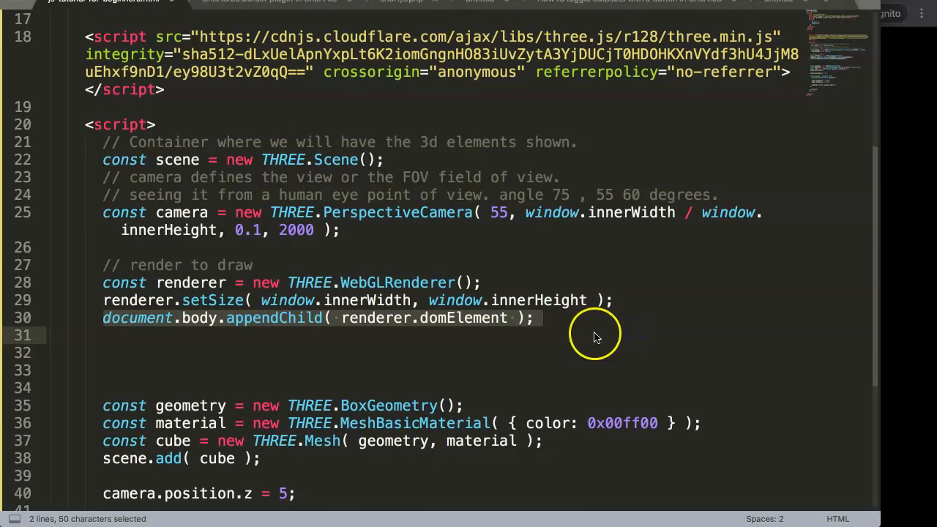
left_click(189, 300)
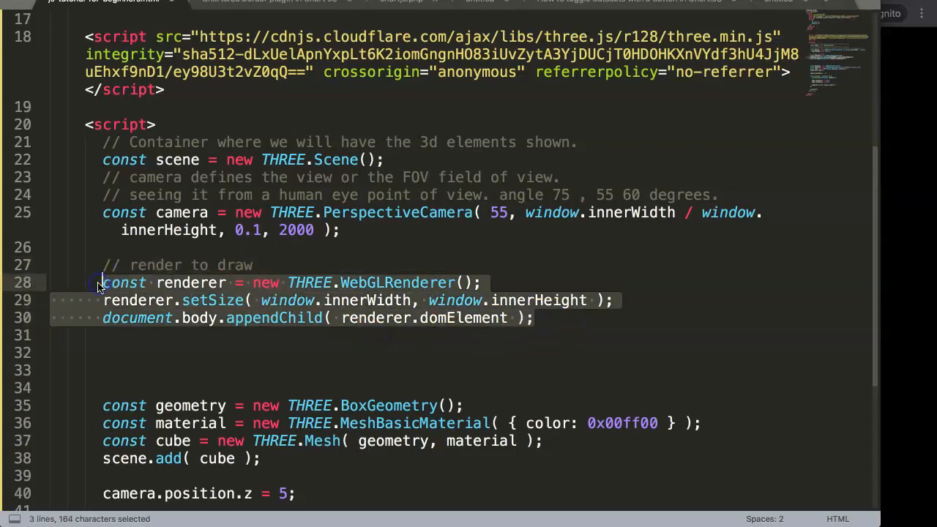
left_click(122, 335)
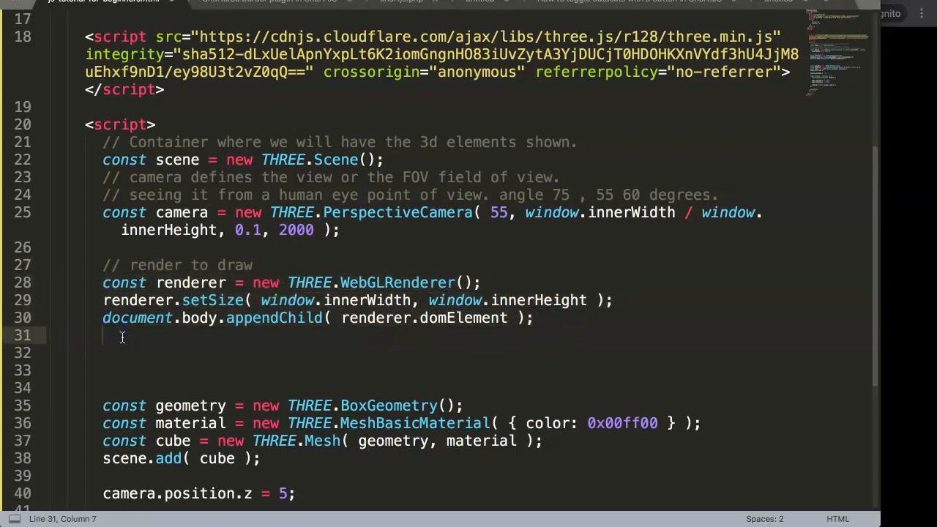
mouse_move(639, 304)
type("//")
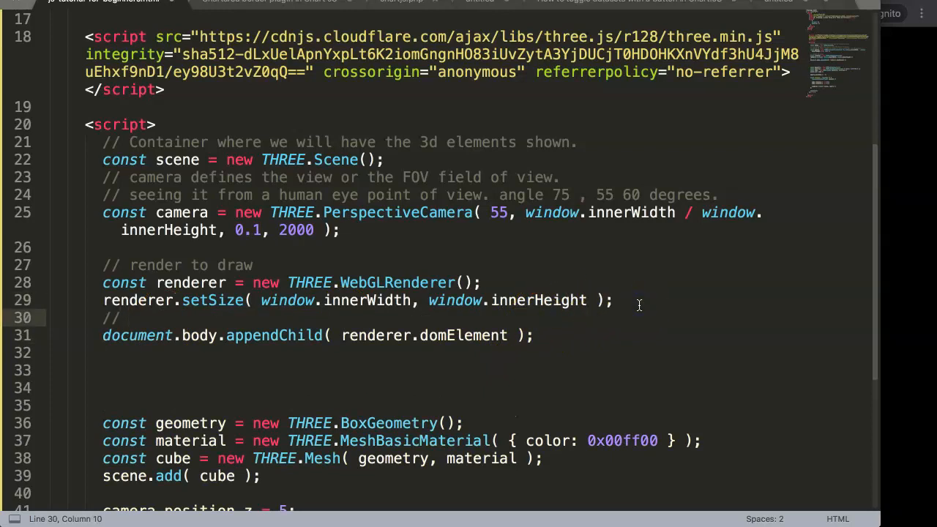
- Comment 'draw by appending it to canvas.' above appendChild and begin console.log() on line 32
type("draw by")
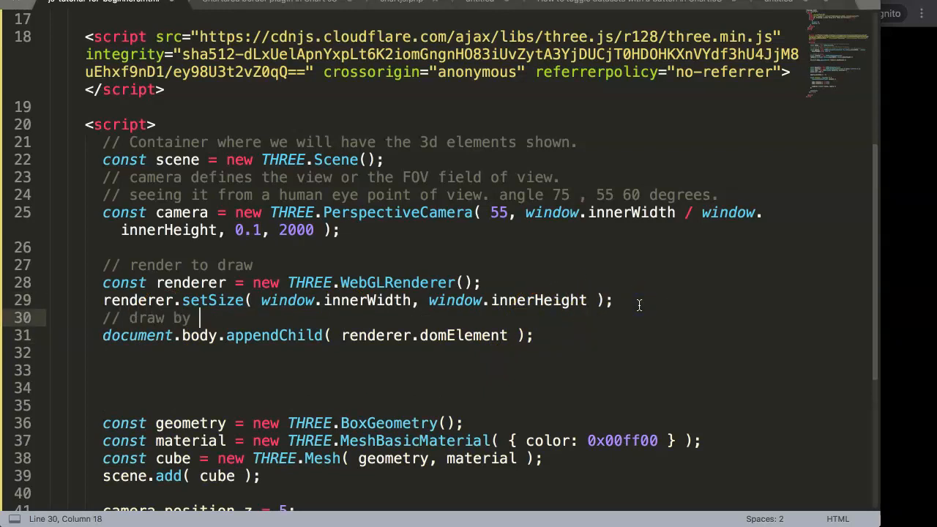
type("appending it to canvas.")
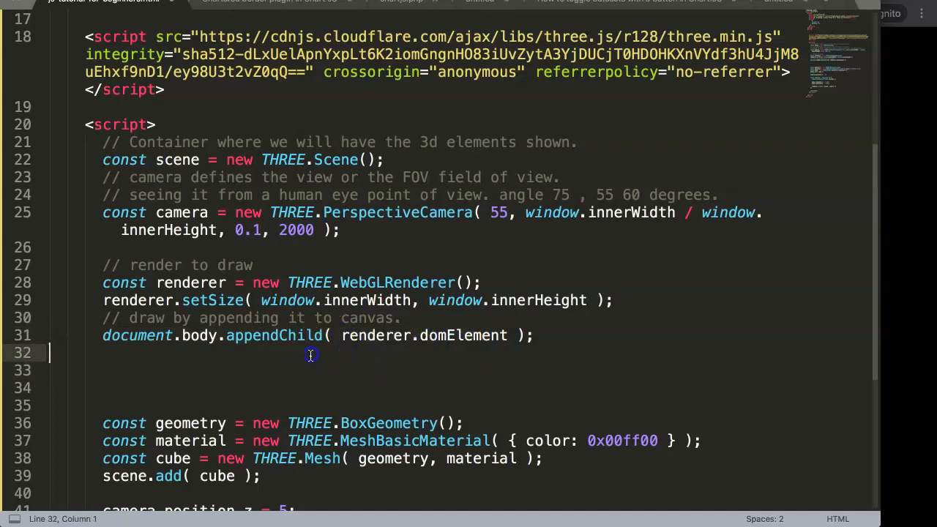
type("console.log(")
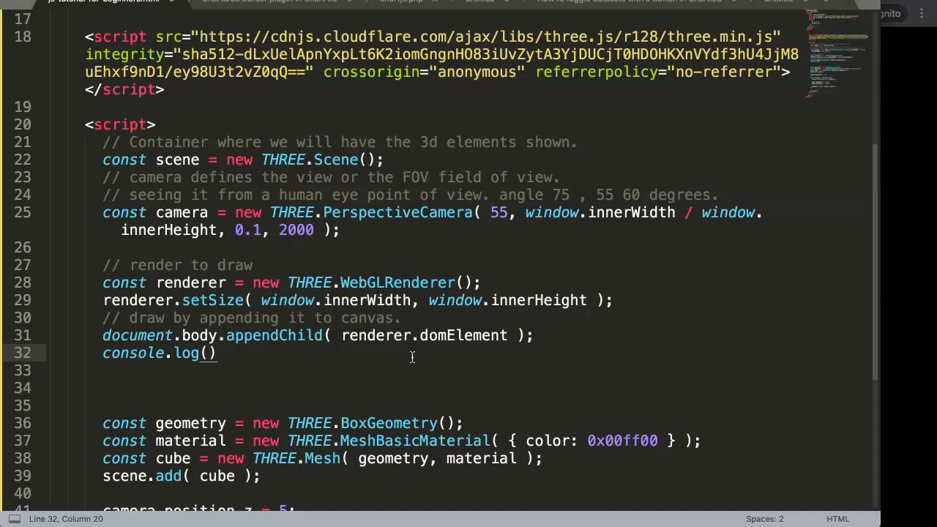
mouse_move(346, 344)
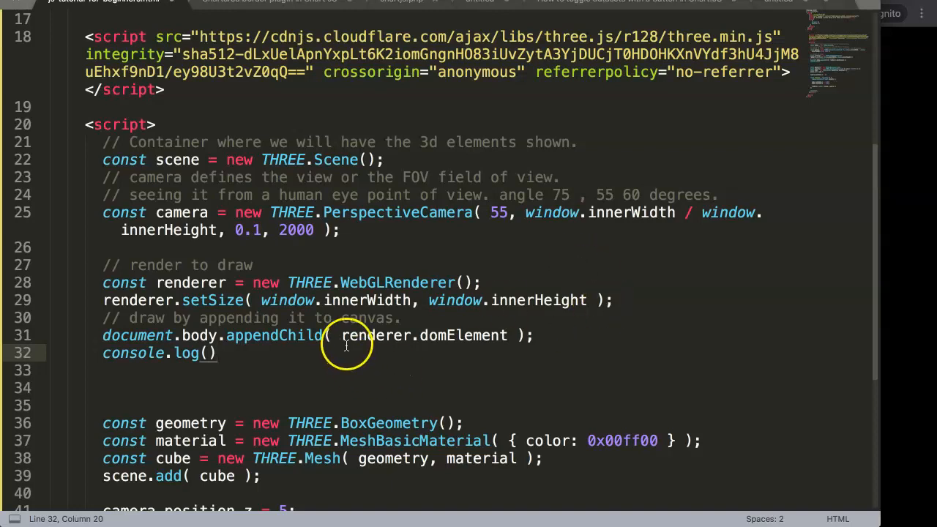